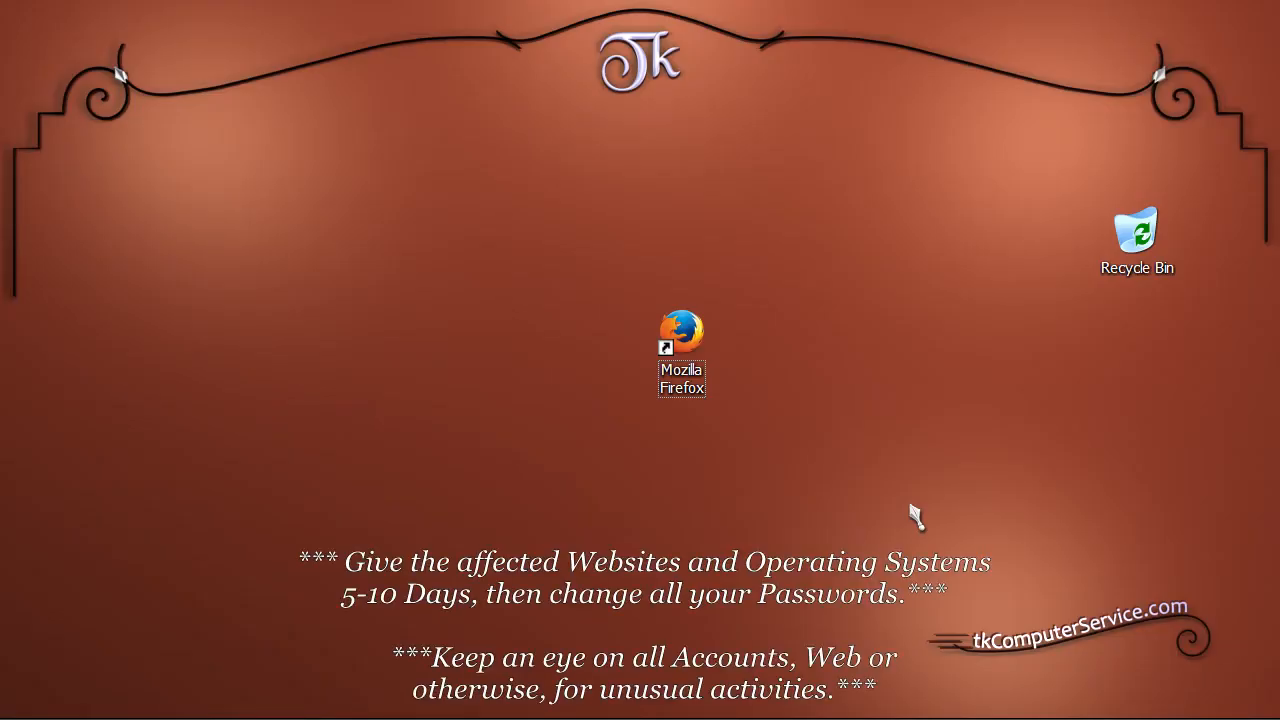
mouse_move(730, 482)
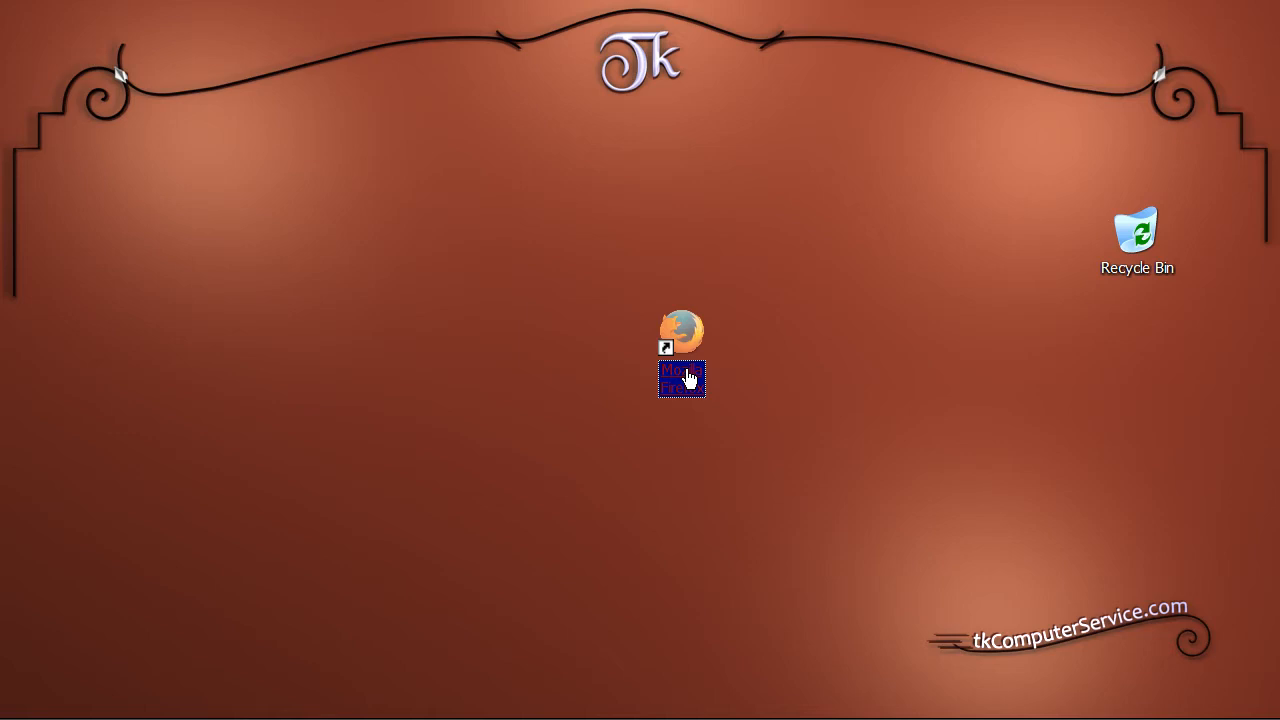
Launch Firefox and open Tools > Options on the Advanced Certificates tab.
double_click(681, 331)
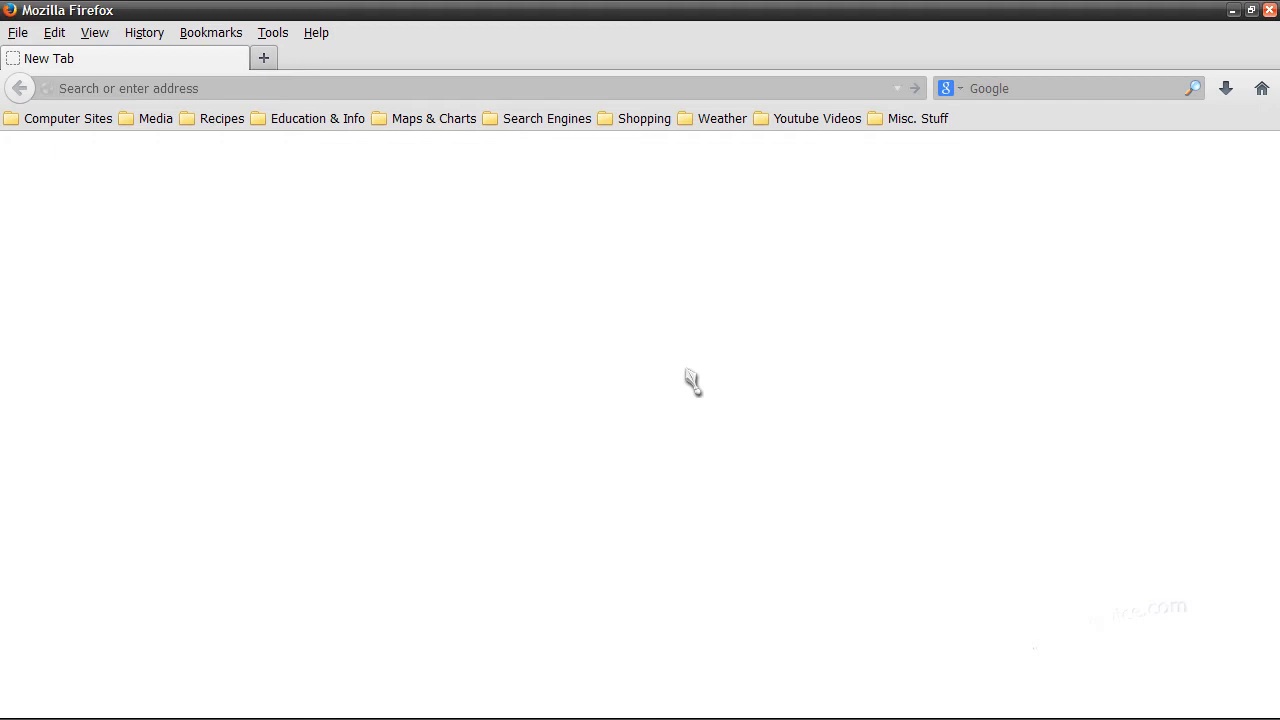
mouse_move(276, 150)
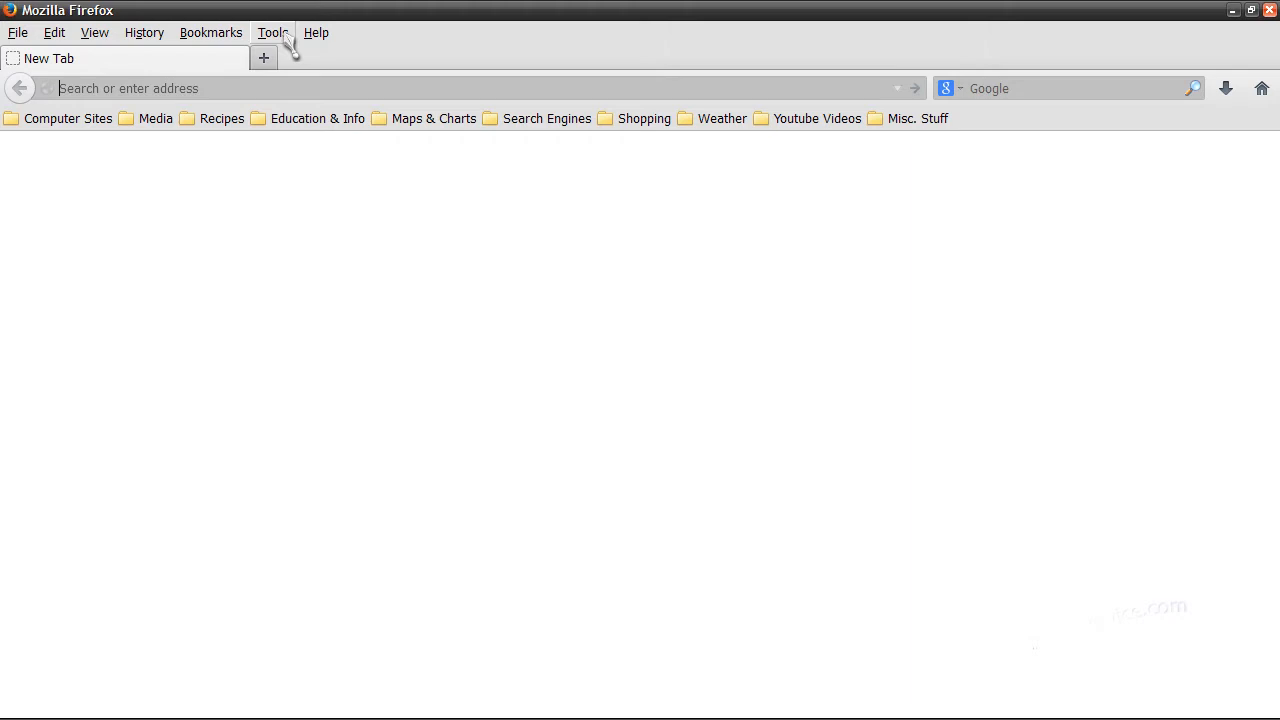
left_click(273, 32)
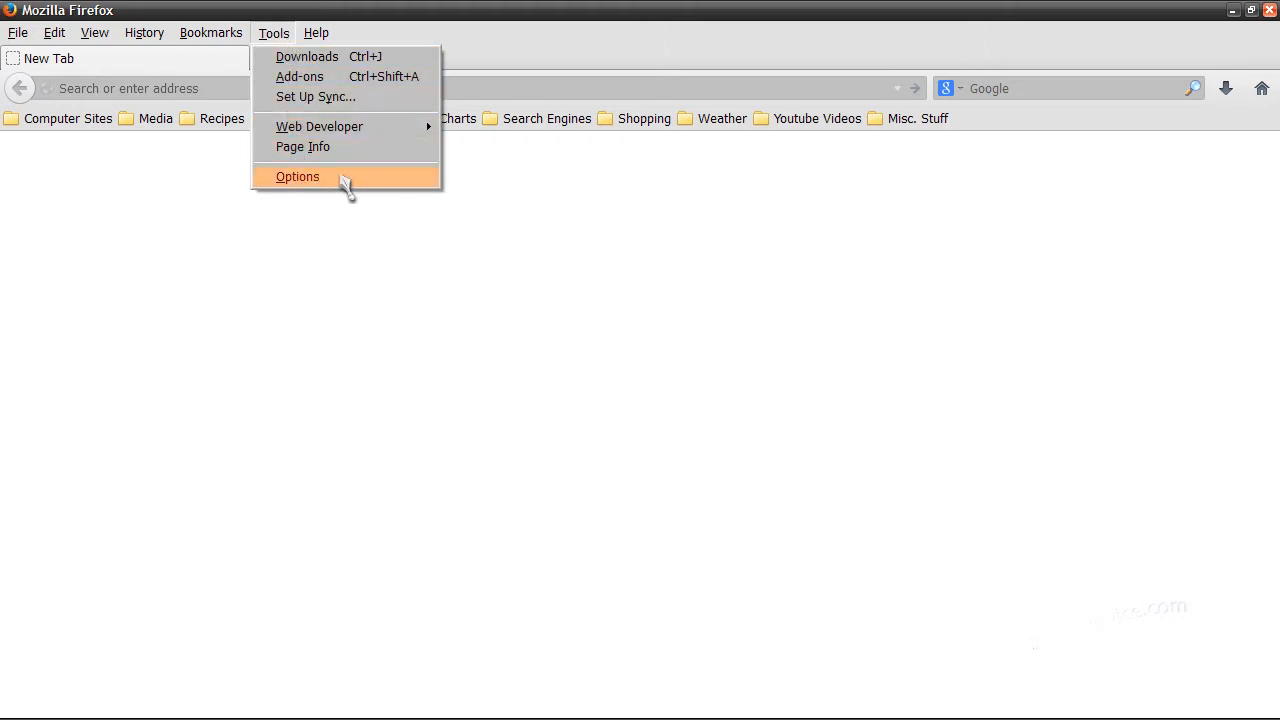
left_click(297, 177)
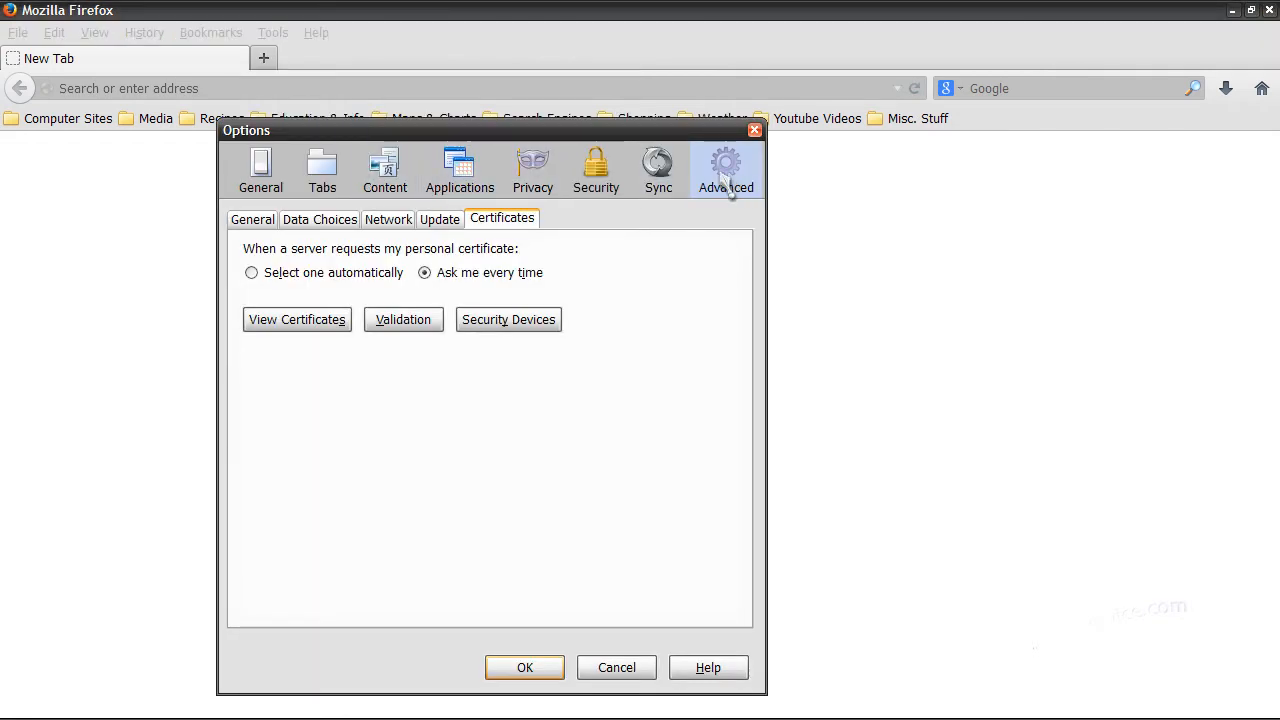
mouse_move(535, 230)
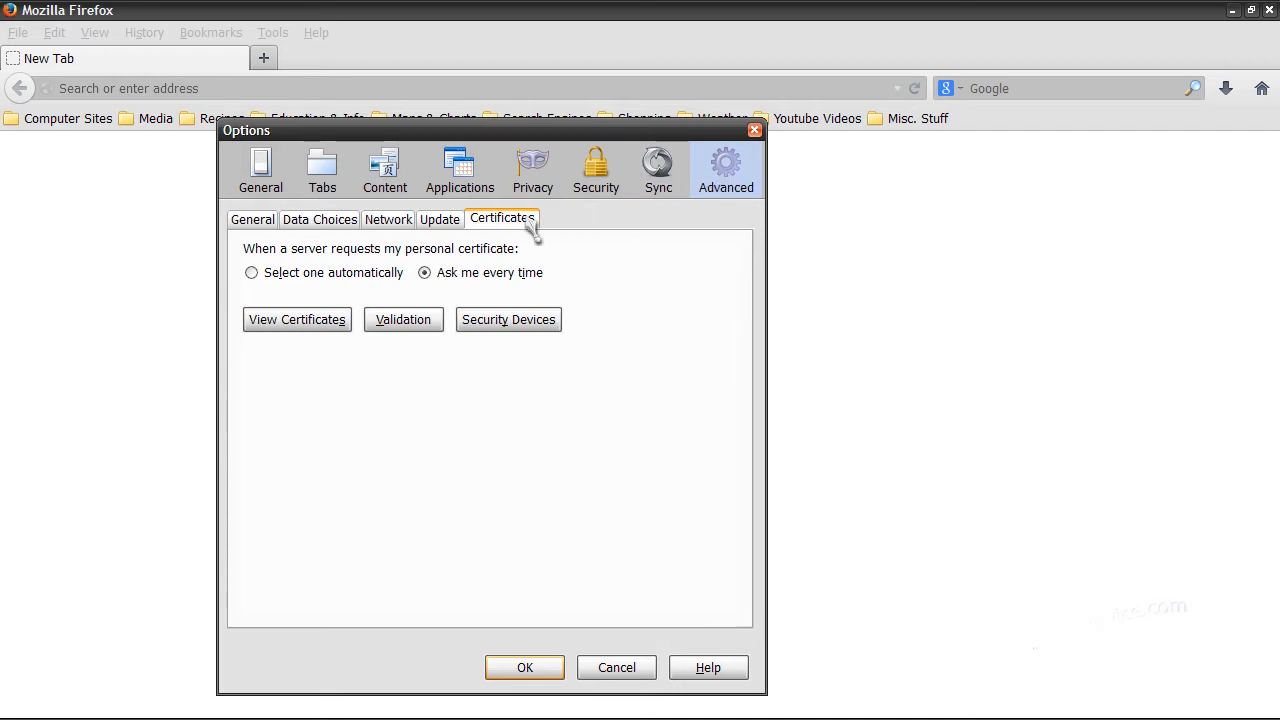
mouse_move(497, 237)
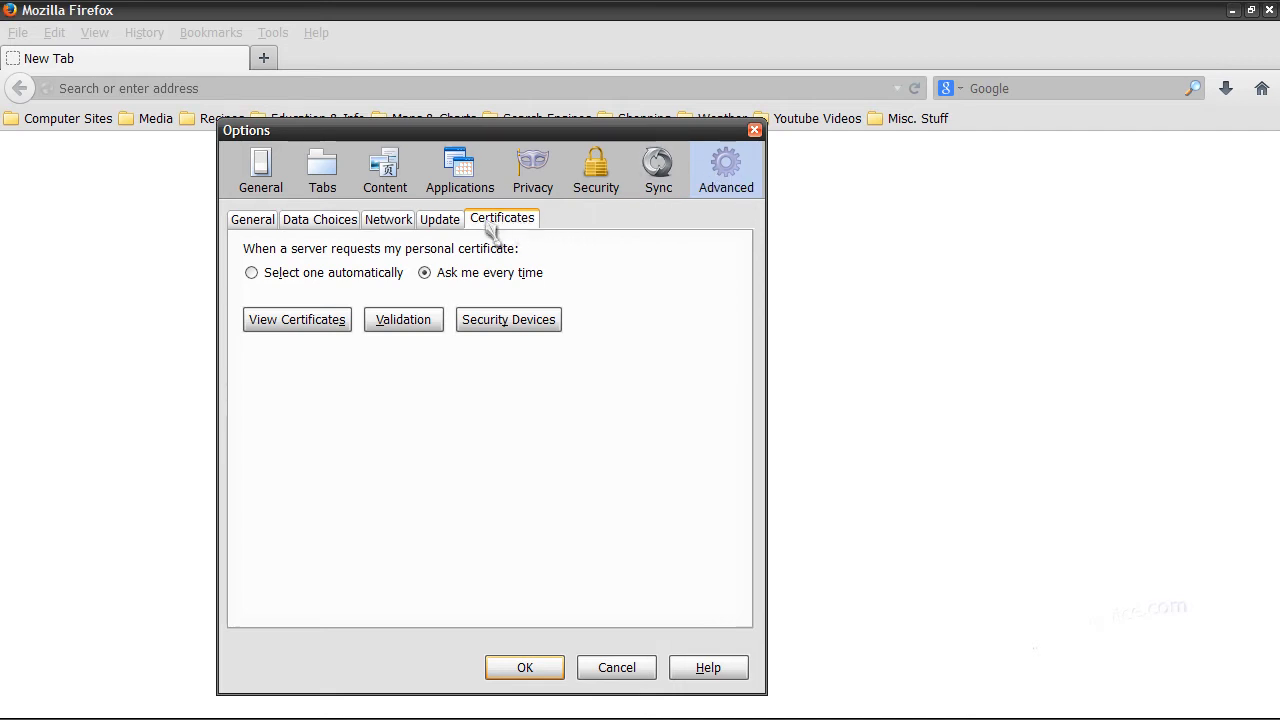
mouse_move(410, 318)
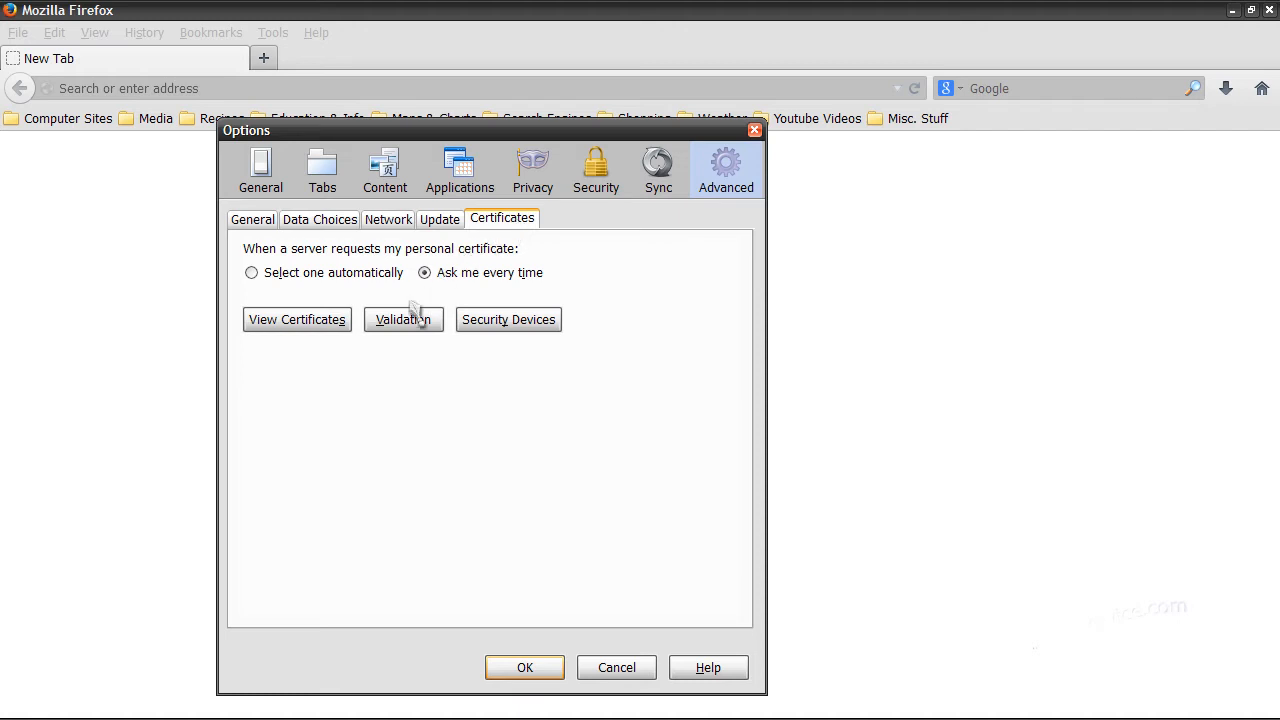
Enable 'treat certificate as invalid when OCSP connection fails', save with OK, and close Firefox.
left_click(403, 319)
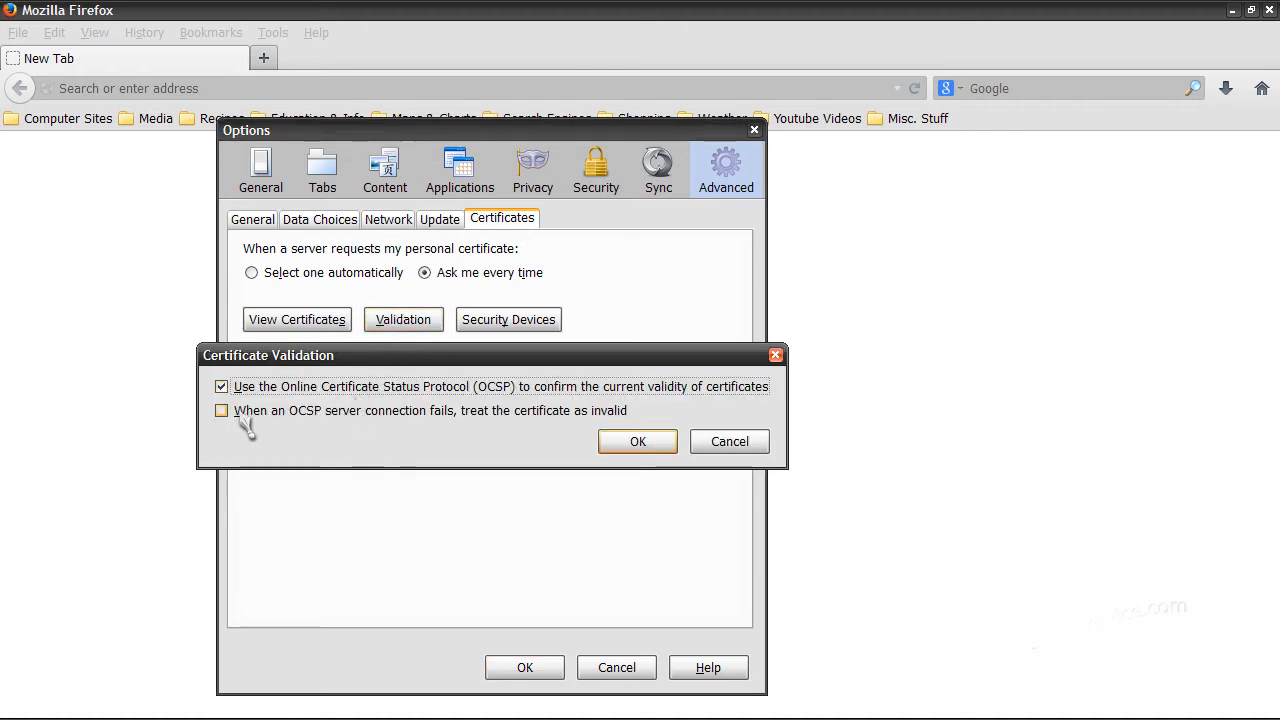
left_click(221, 411)
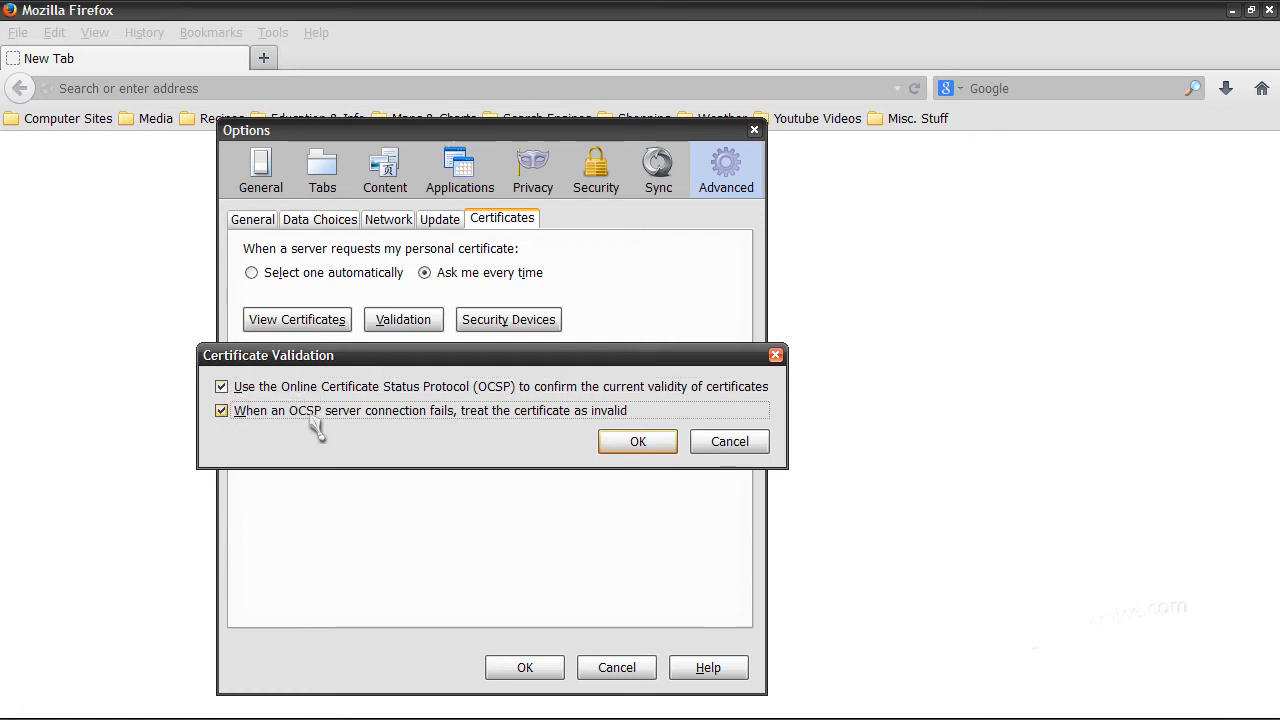
mouse_move(581, 467)
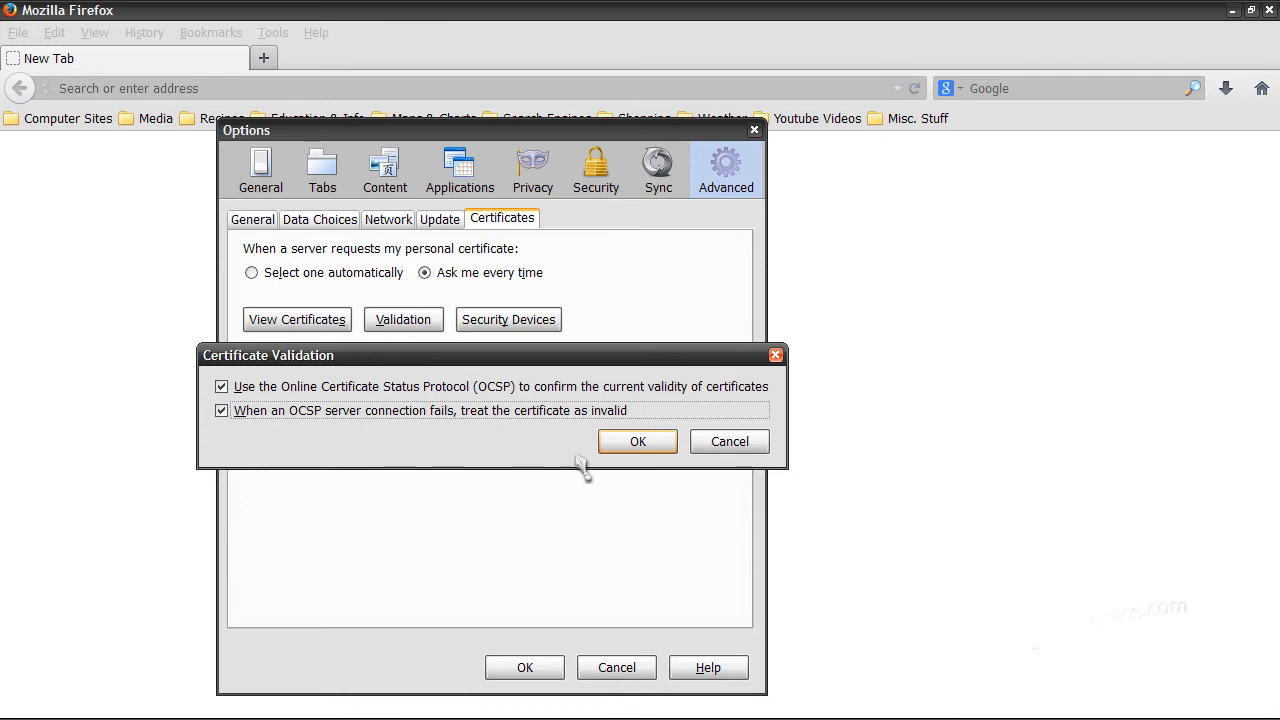
left_click(637, 441)
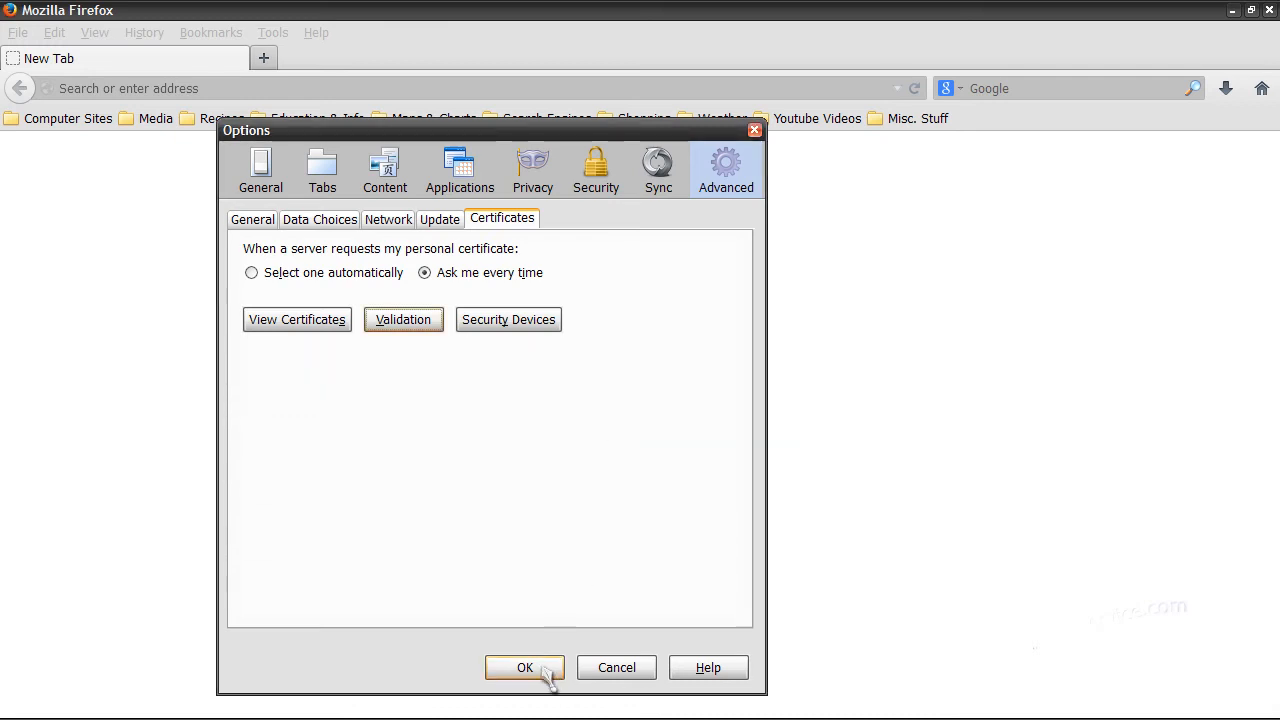
left_click(526, 667)
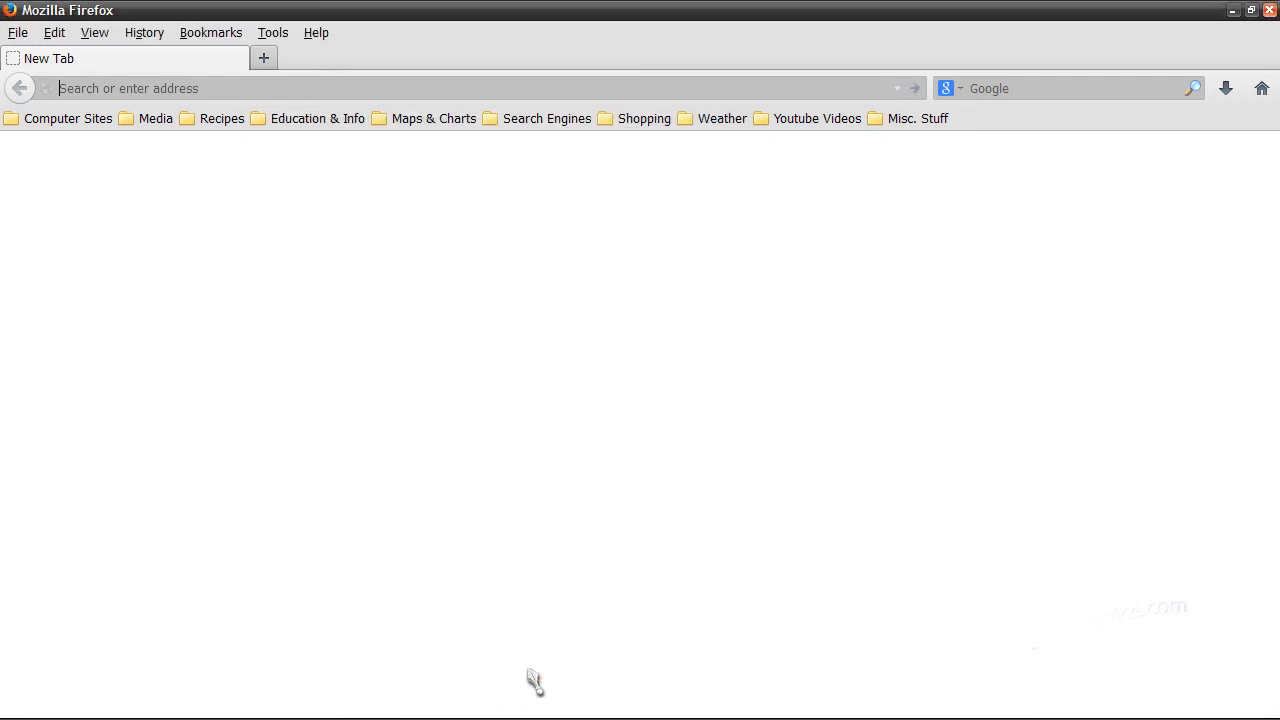
mouse_move(1272, 70)
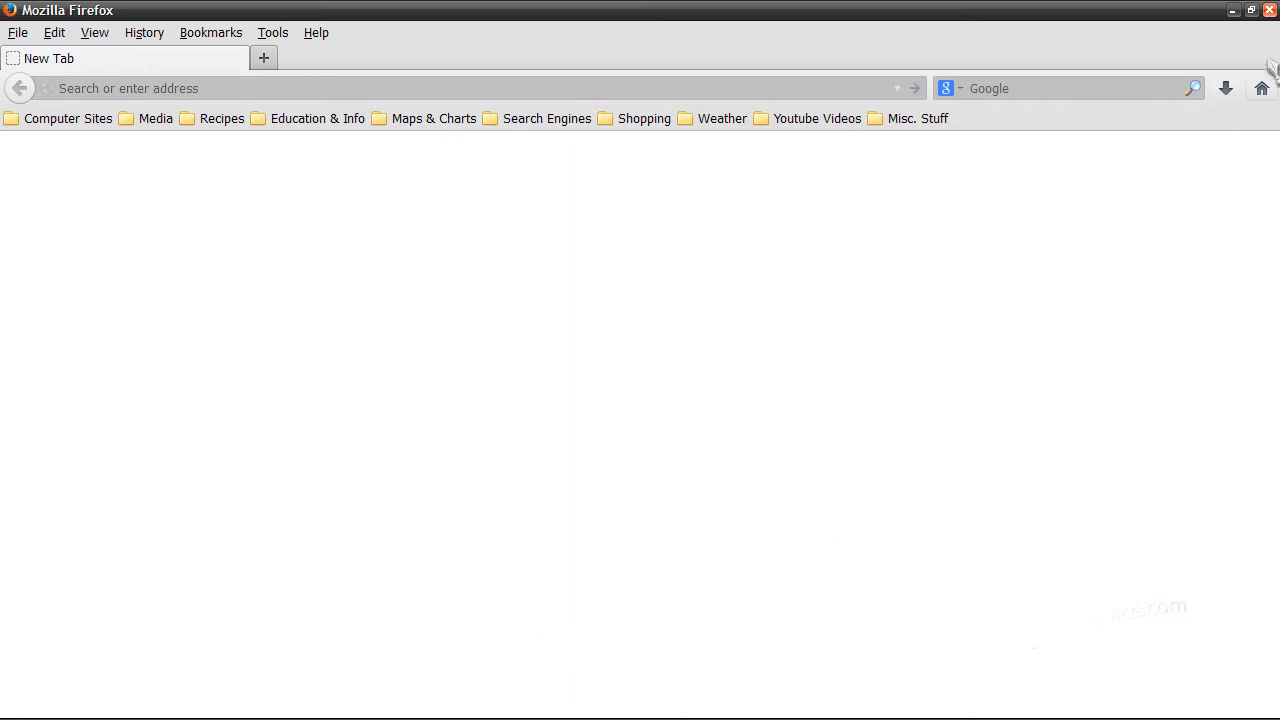
left_click(1266, 14)
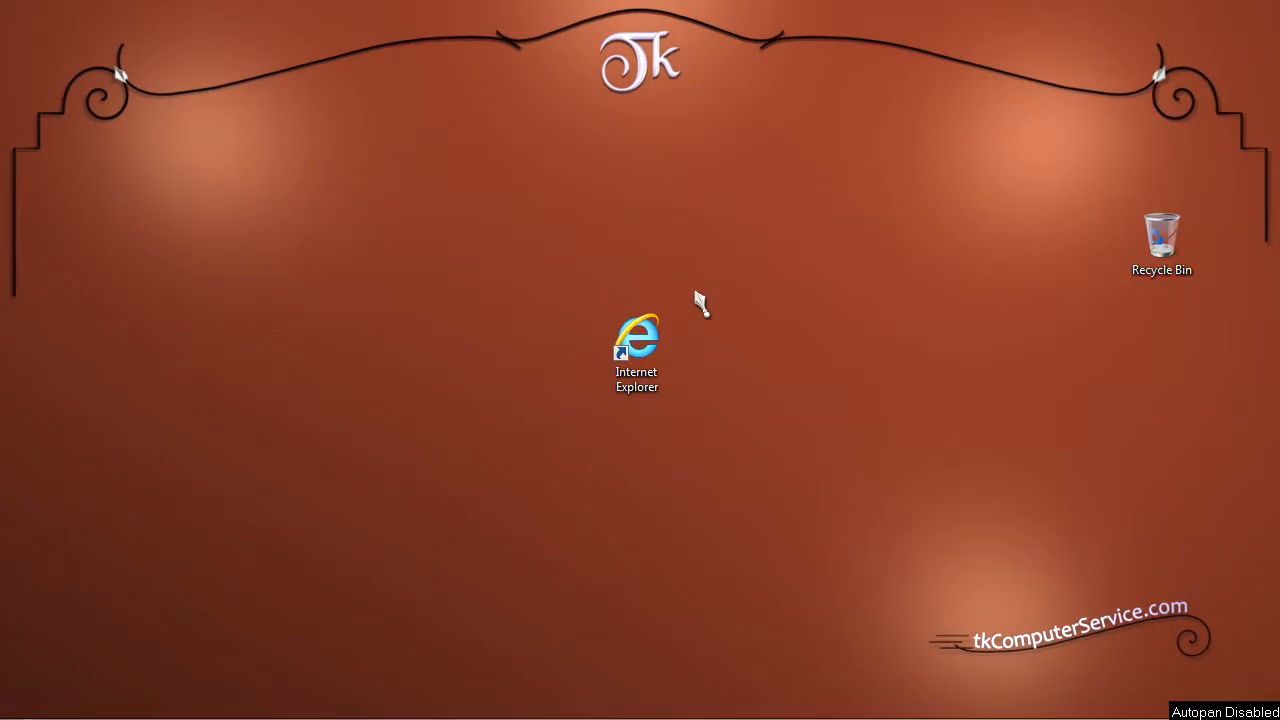
Launch Internet Explorer from its desktop shortcut, showing the Google home page.
left_click(637, 350)
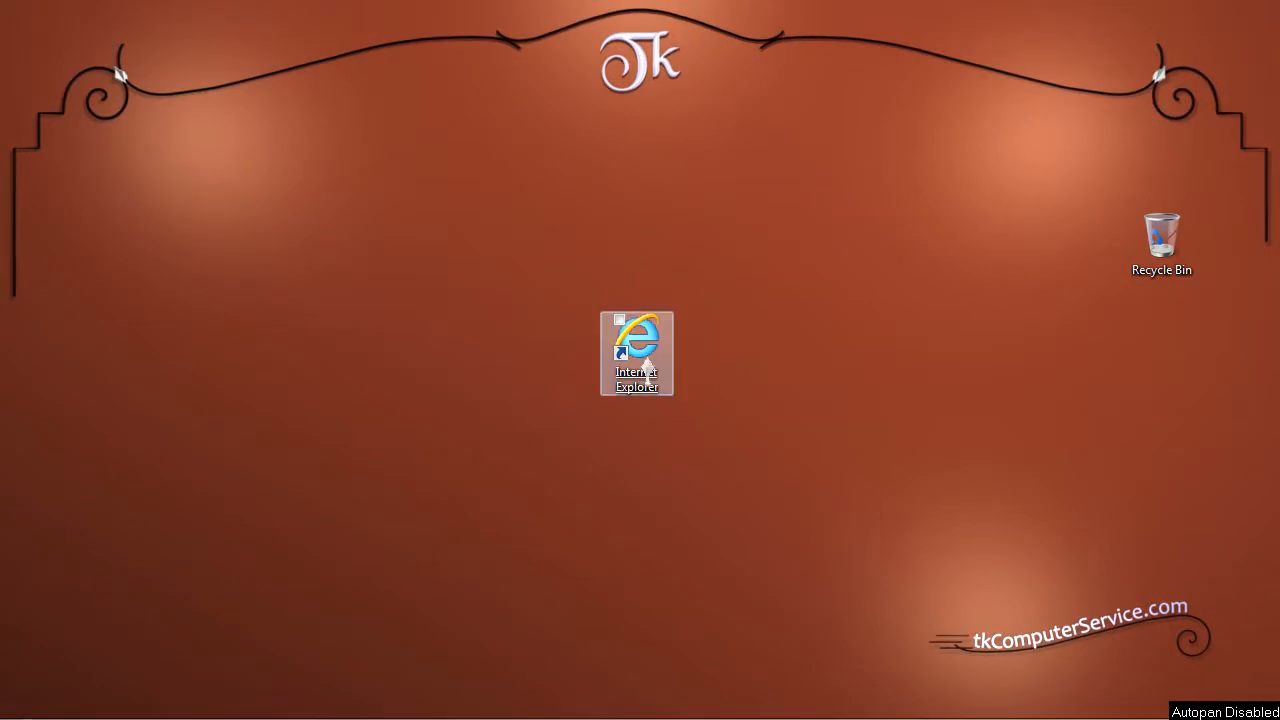
left_click(620, 320)
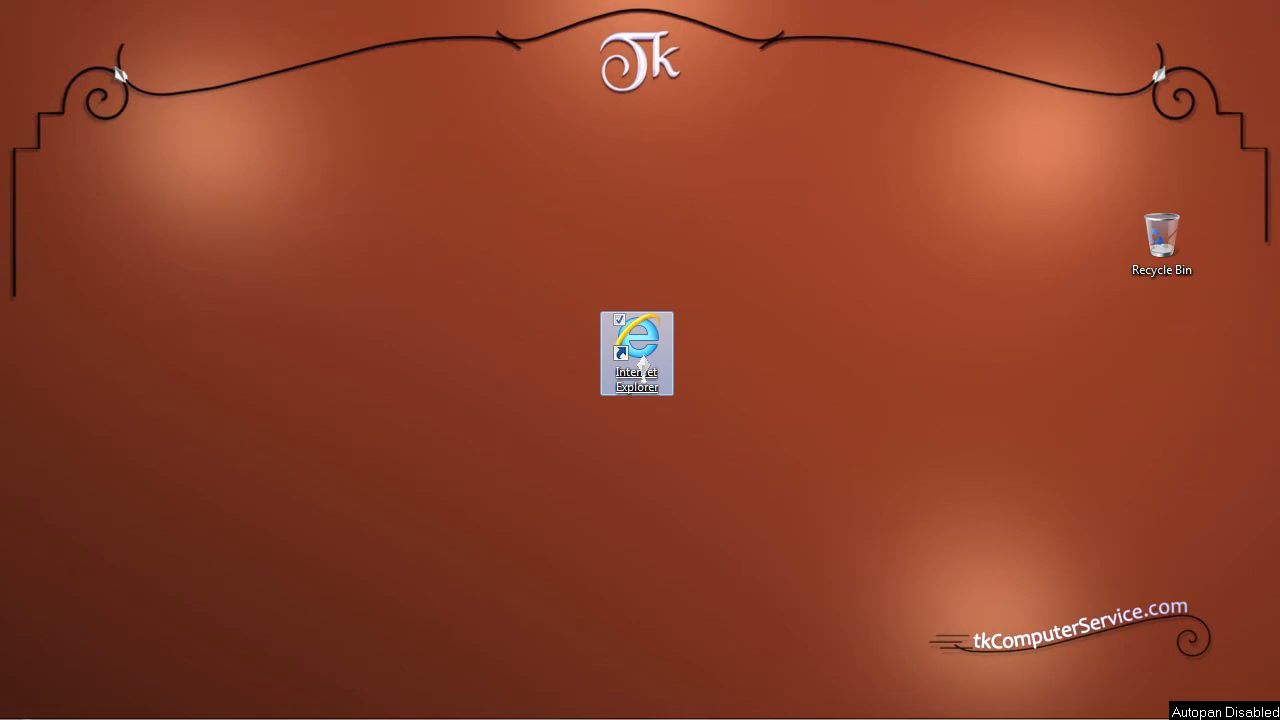
double_click(637, 340)
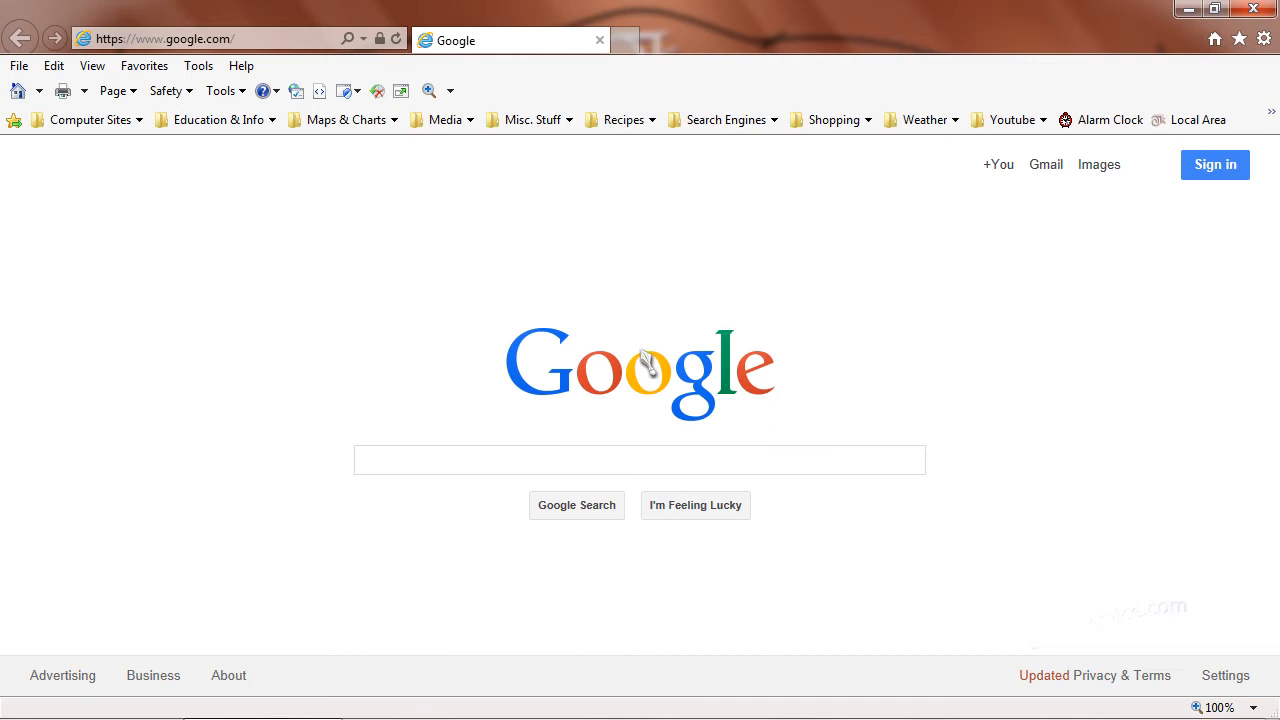
mouse_move(683, 268)
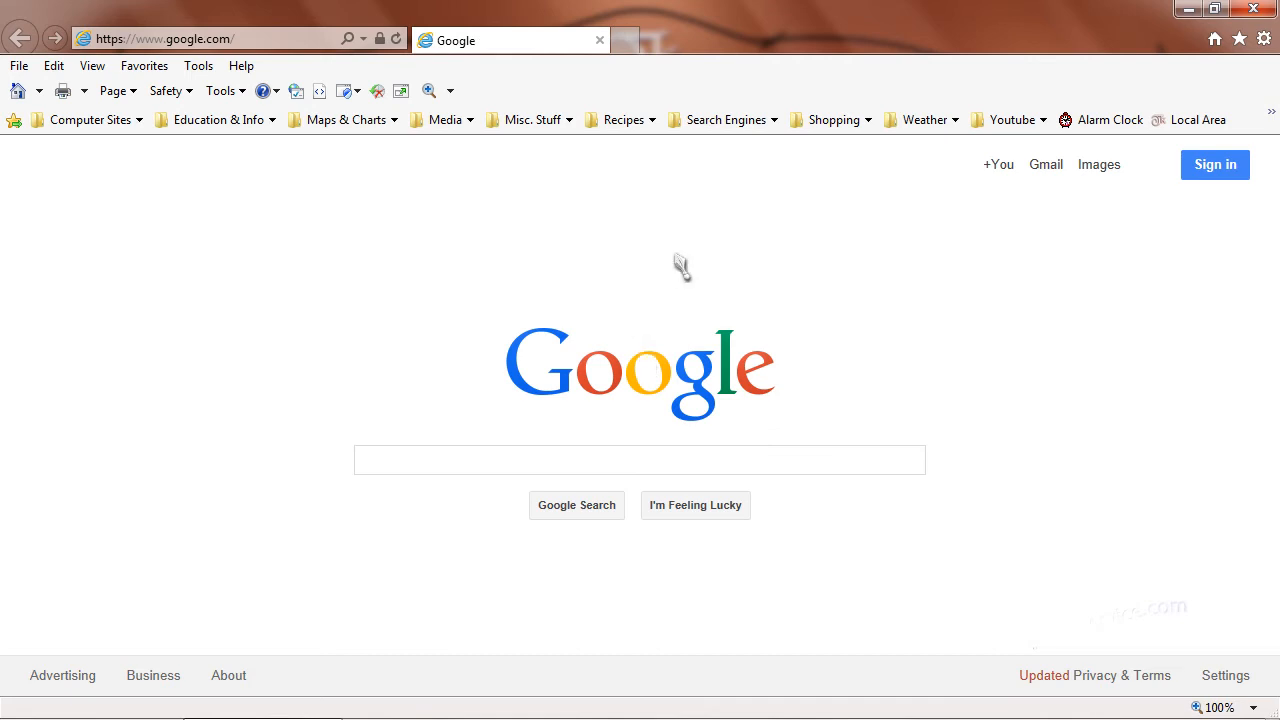
left_click(639, 460)
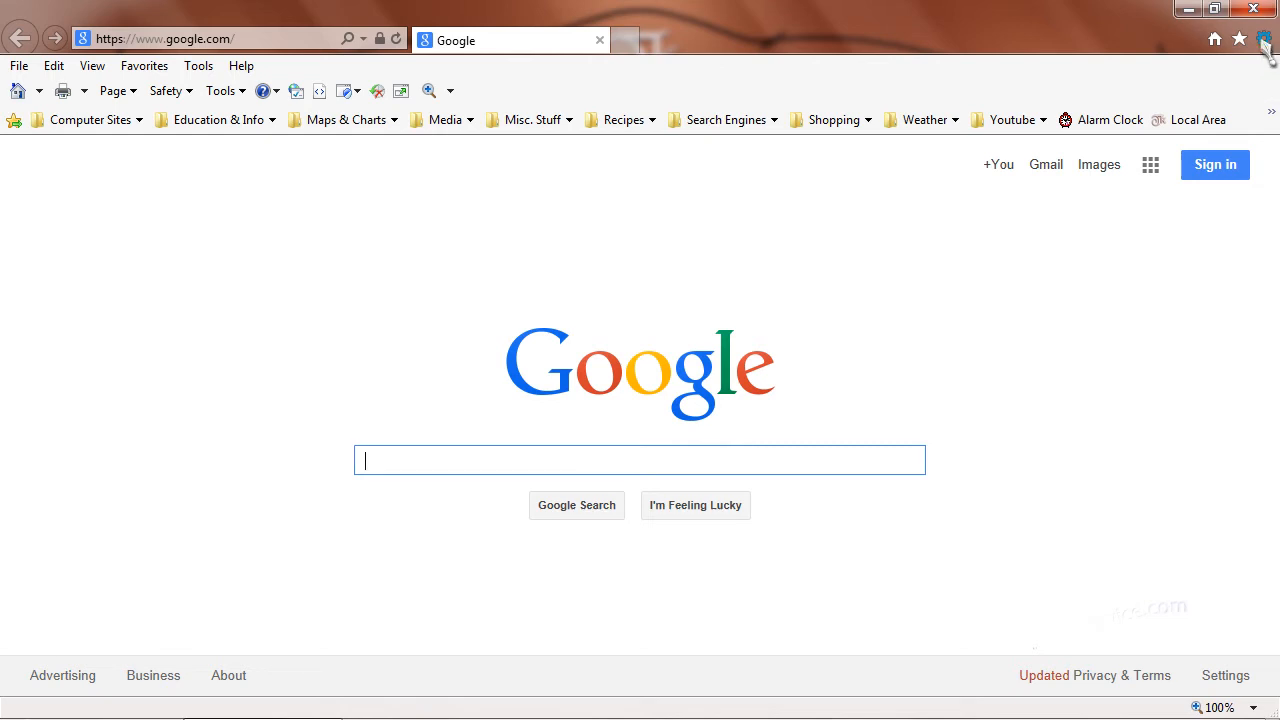
Open Internet Options from Internet Explorer's Tools menu.
left_click(1264, 38)
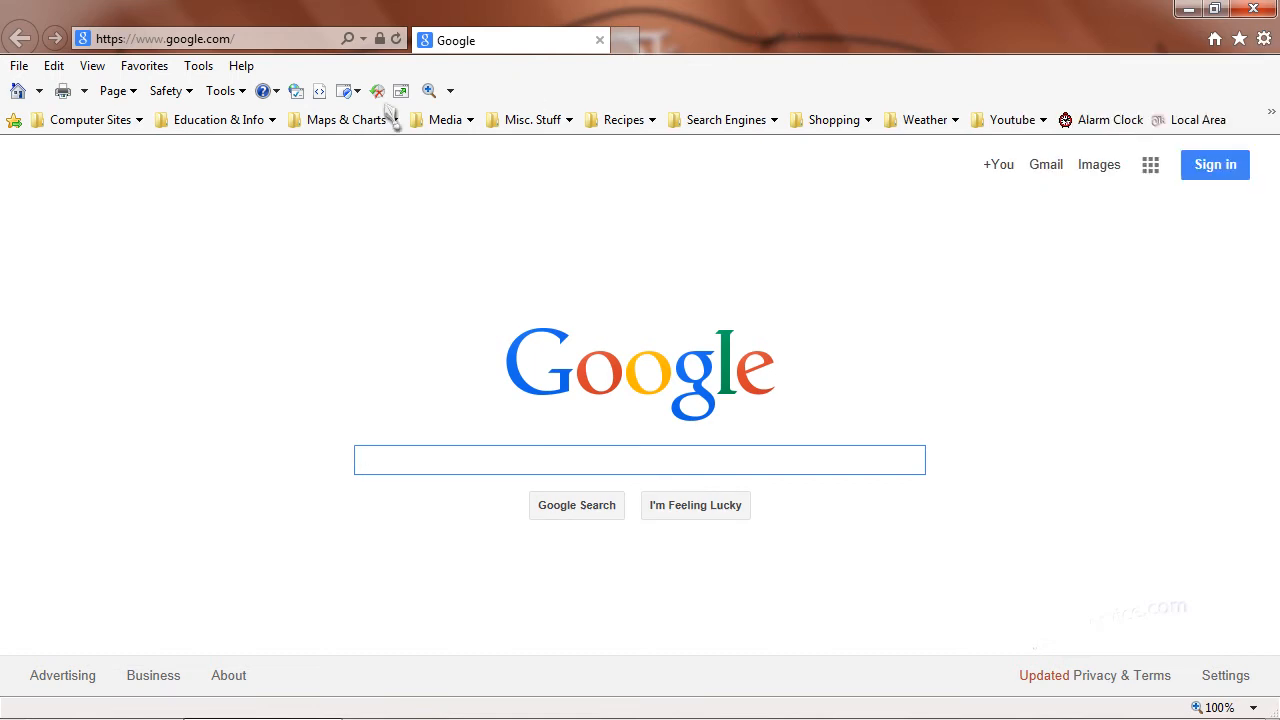
mouse_move(198, 65)
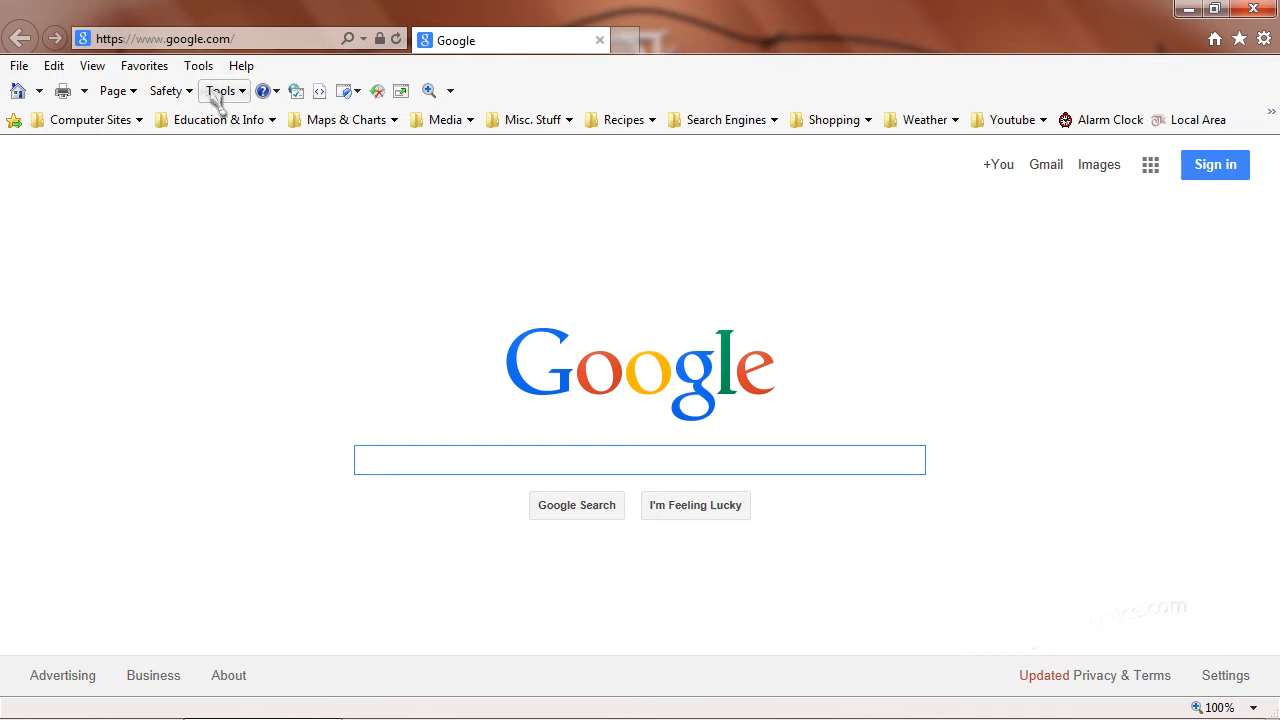
left_click(220, 91)
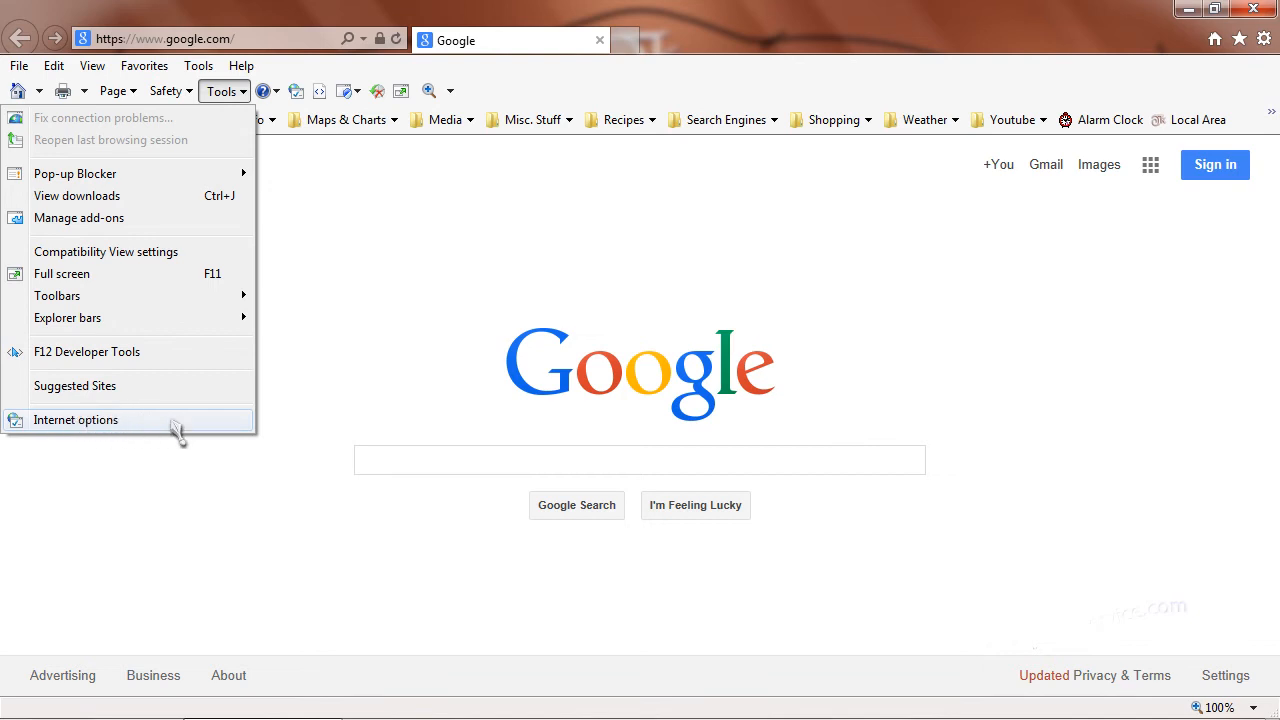
left_click(76, 420)
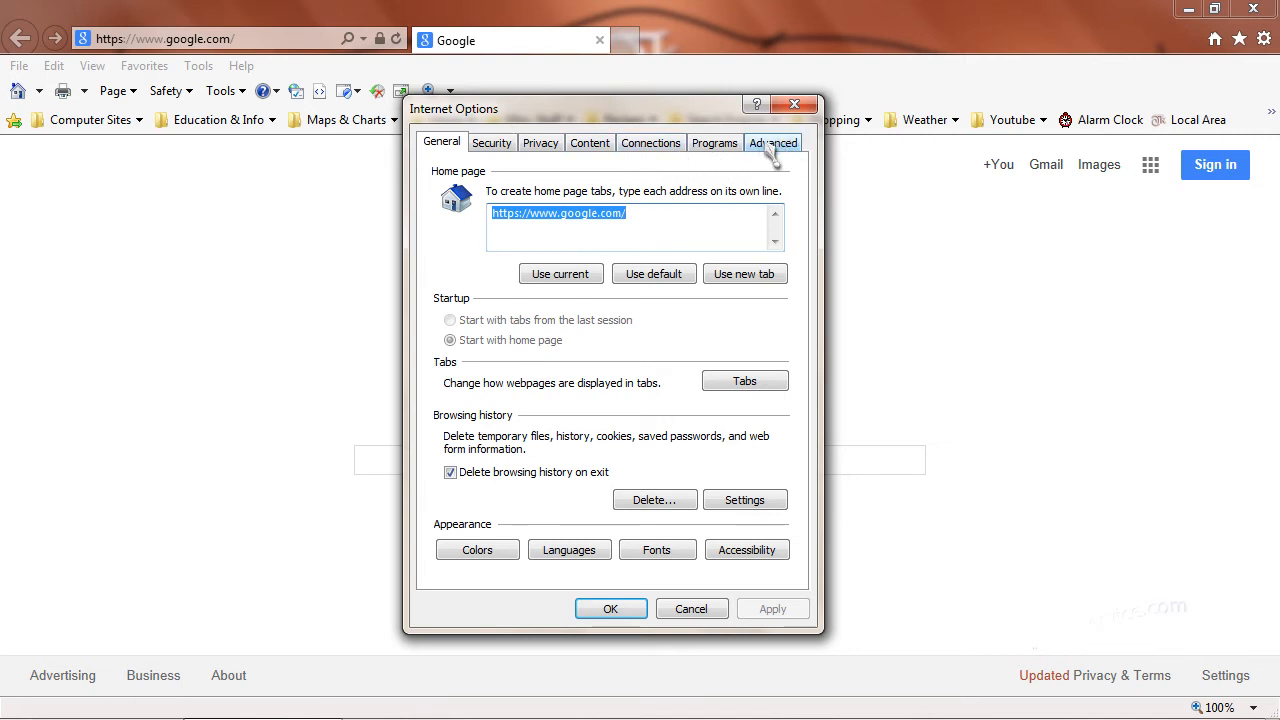
In the Advanced tab, confirm publisher and server certificate revocation checks are on and click OK.
left_click(772, 142)
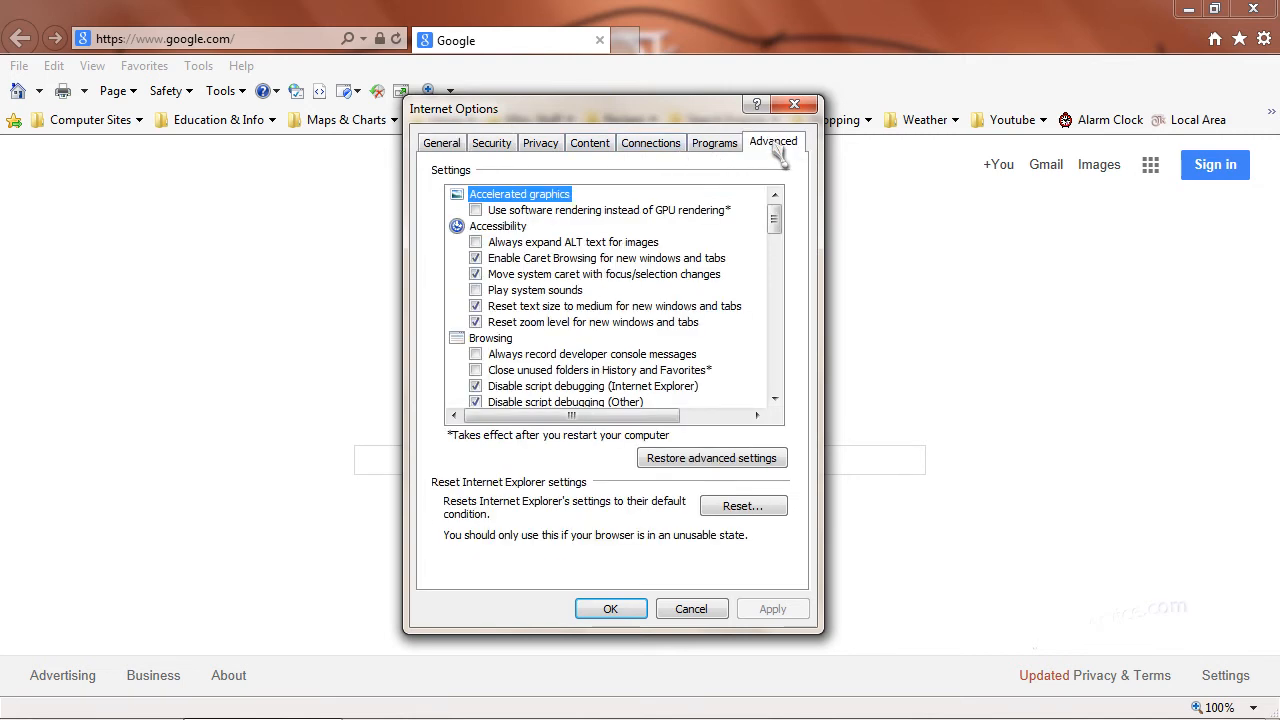
scroll("down", 3)
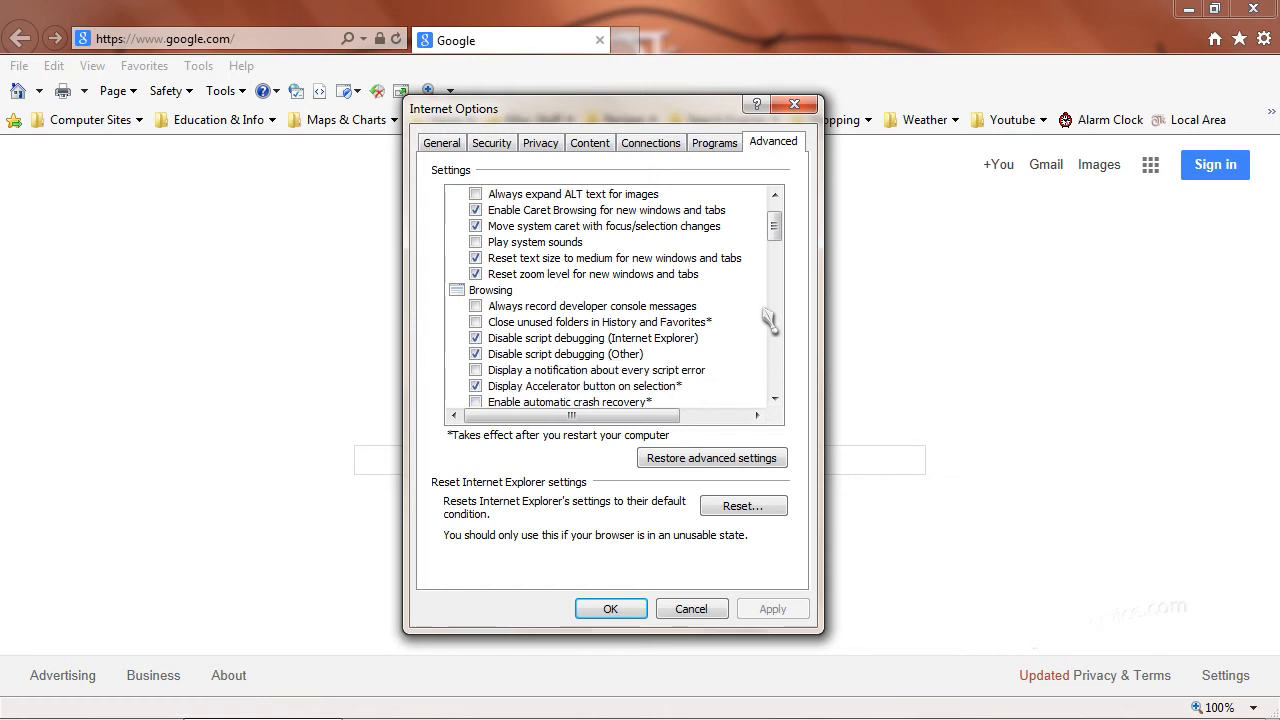
scroll("down", 3)
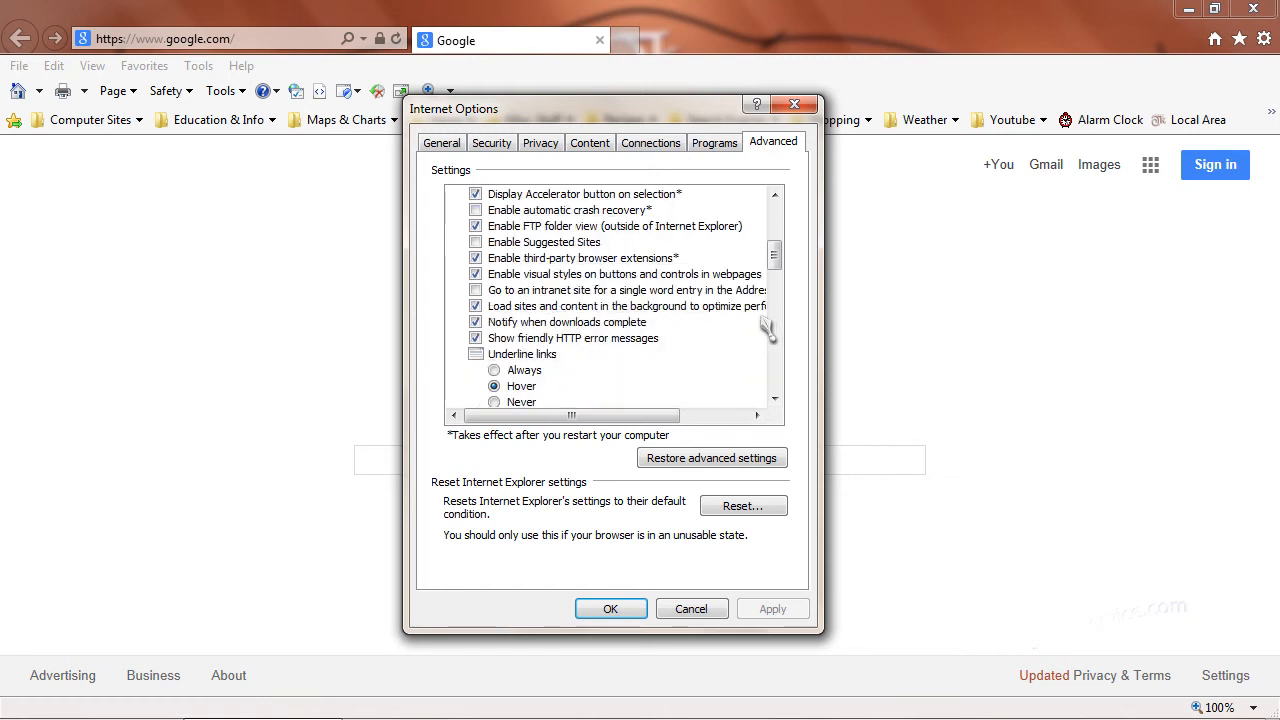
scroll("down", 3)
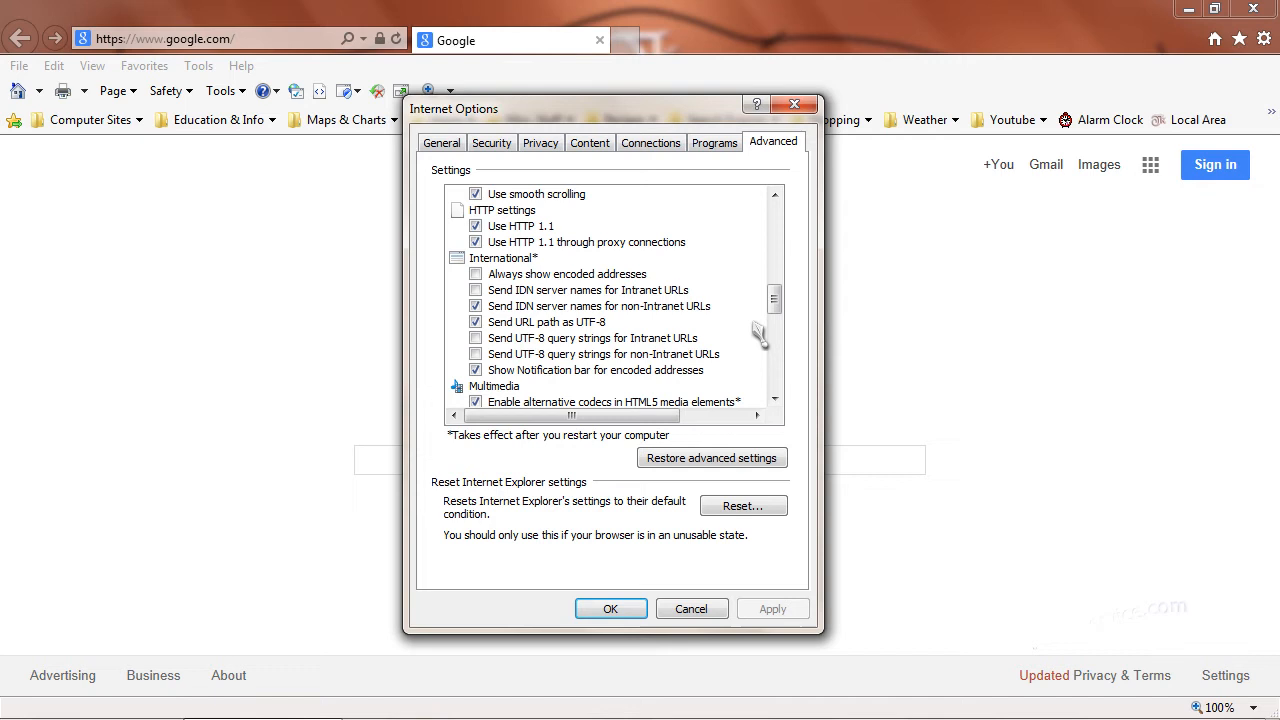
scroll("down", 3)
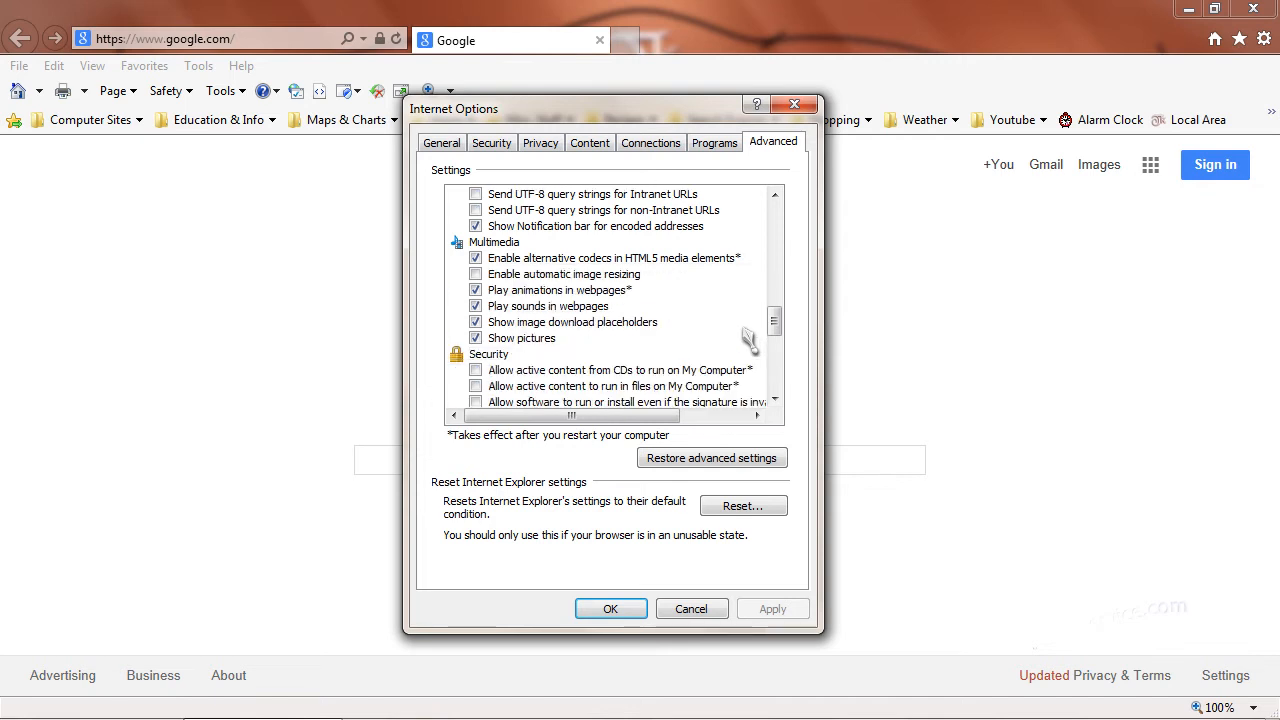
scroll("down", 3)
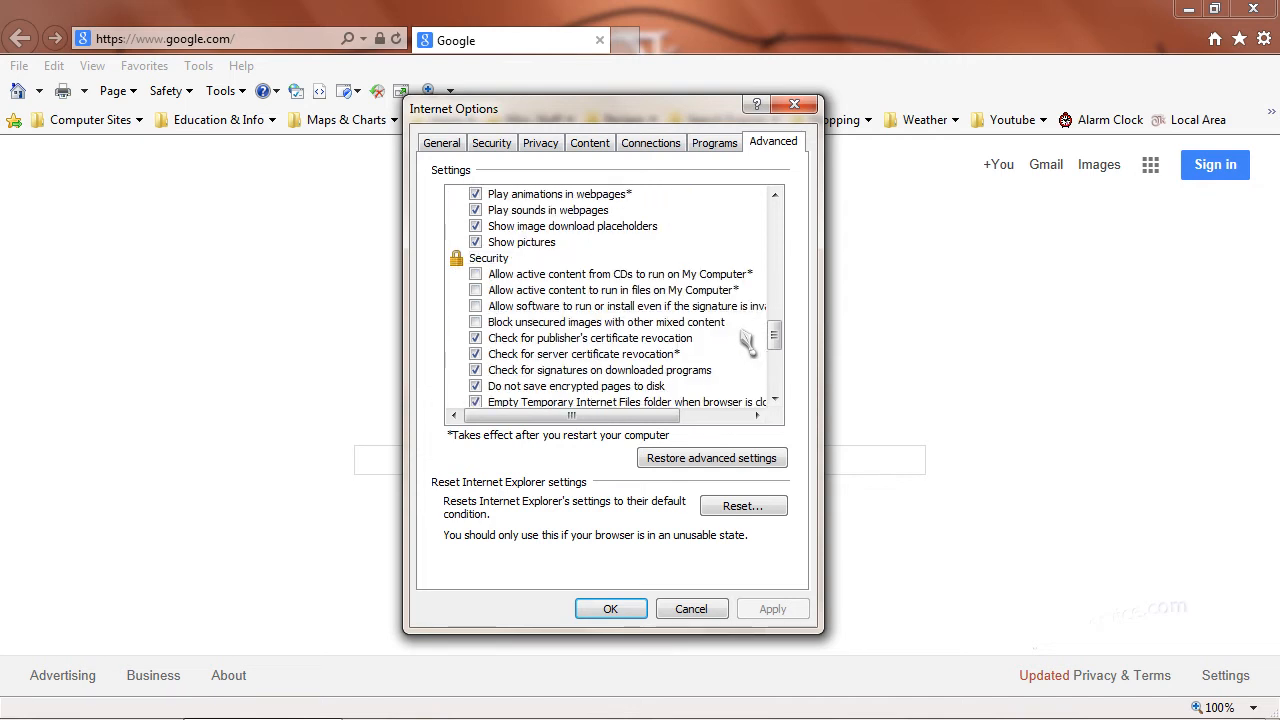
mouse_move(495, 372)
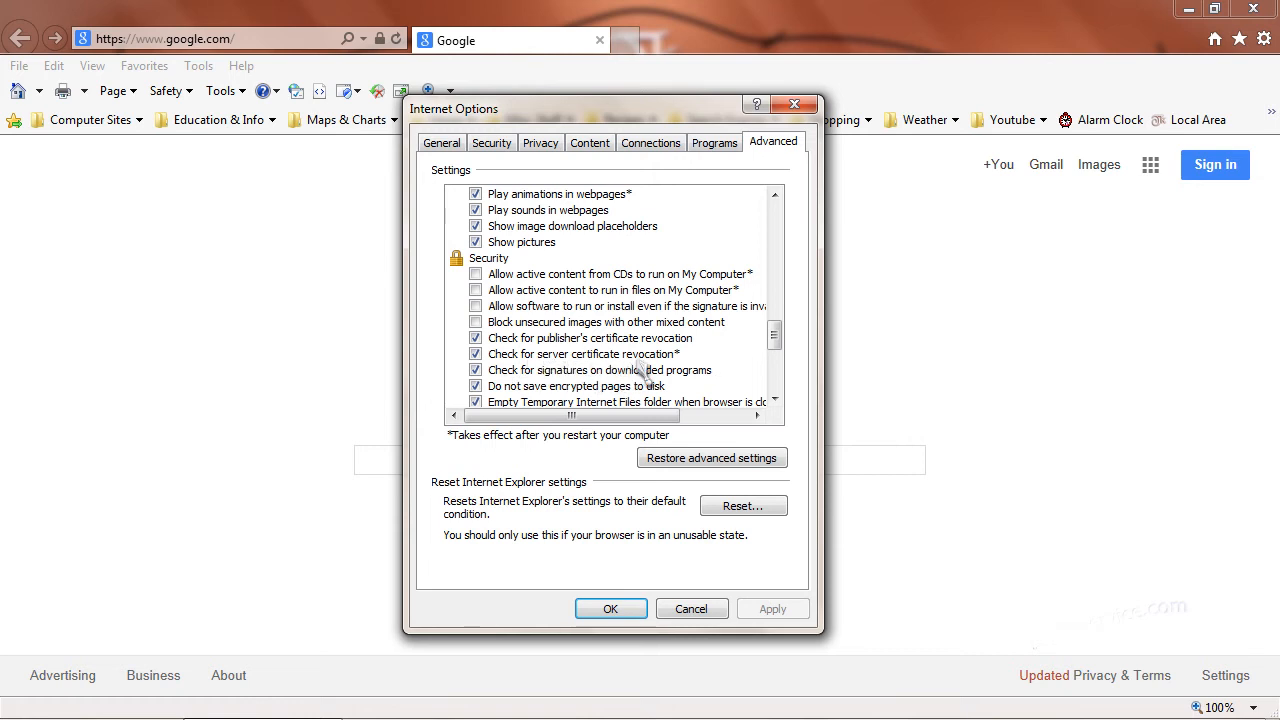
mouse_move(648, 376)
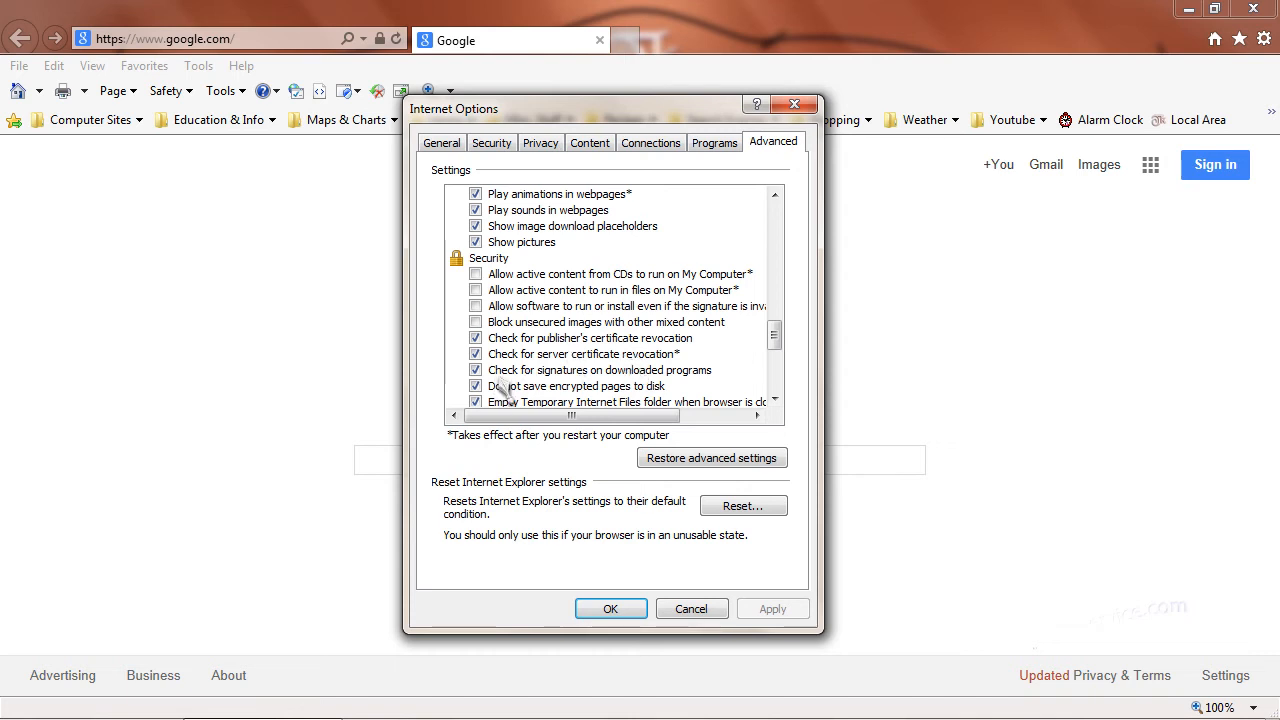
mouse_move(495, 398)
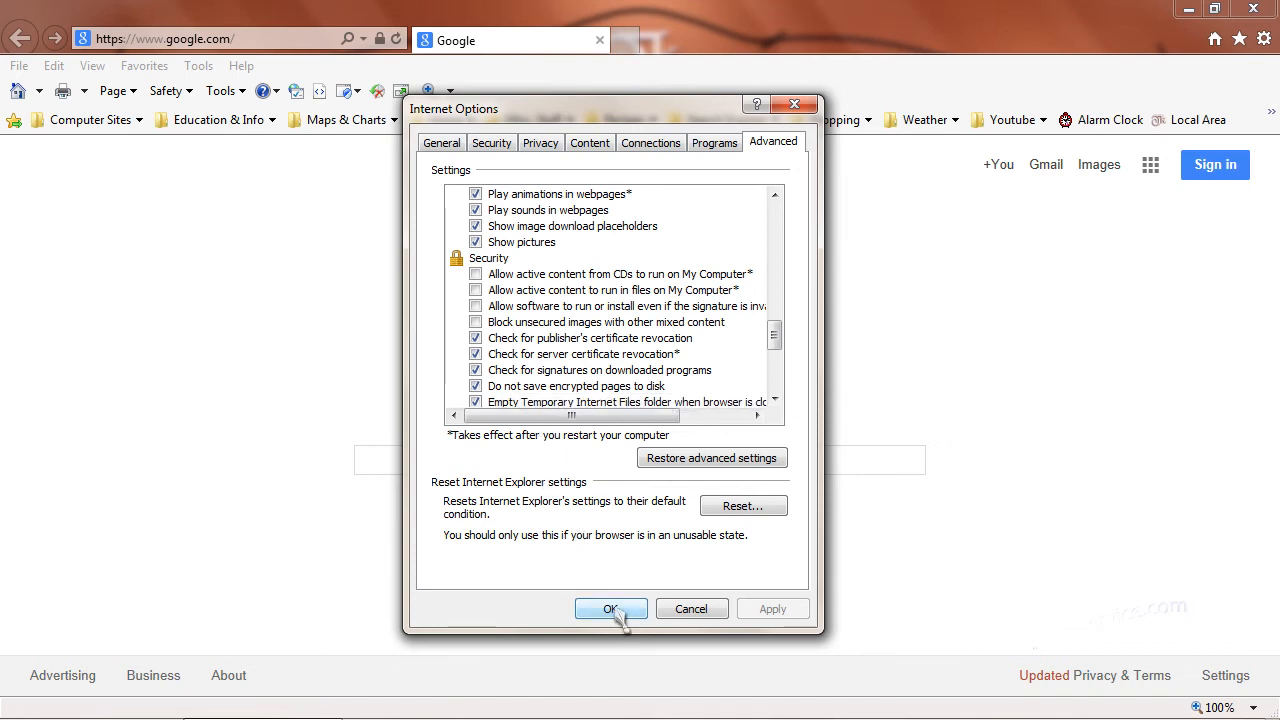
left_click(610, 608)
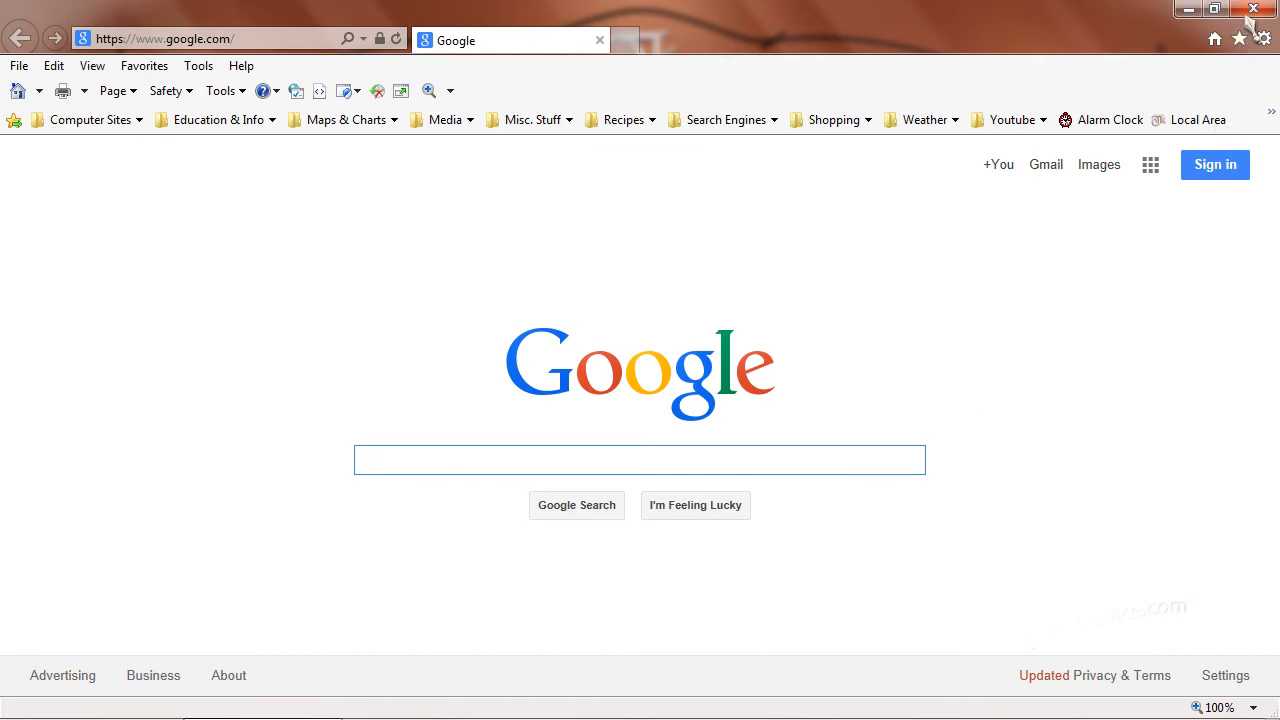
Close Internet Explorer and launch Google Chrome from its desktop shortcut.
left_click(1254, 13)
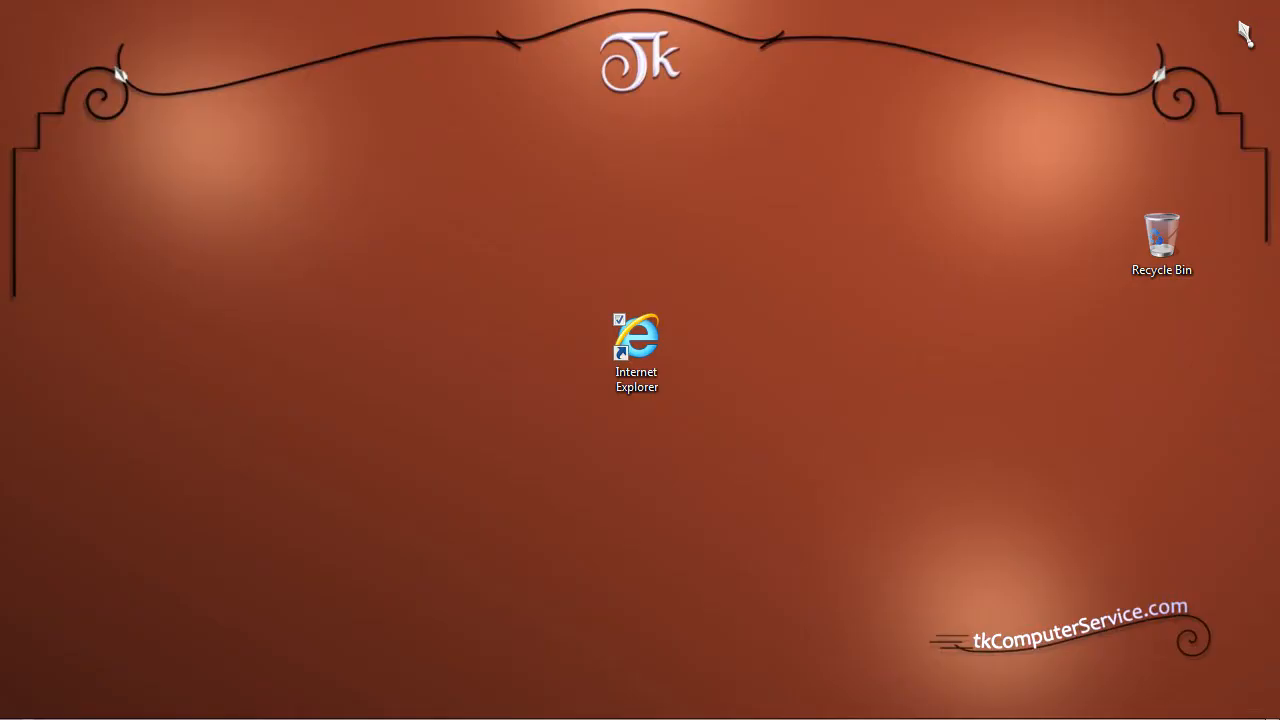
left_click(636, 350)
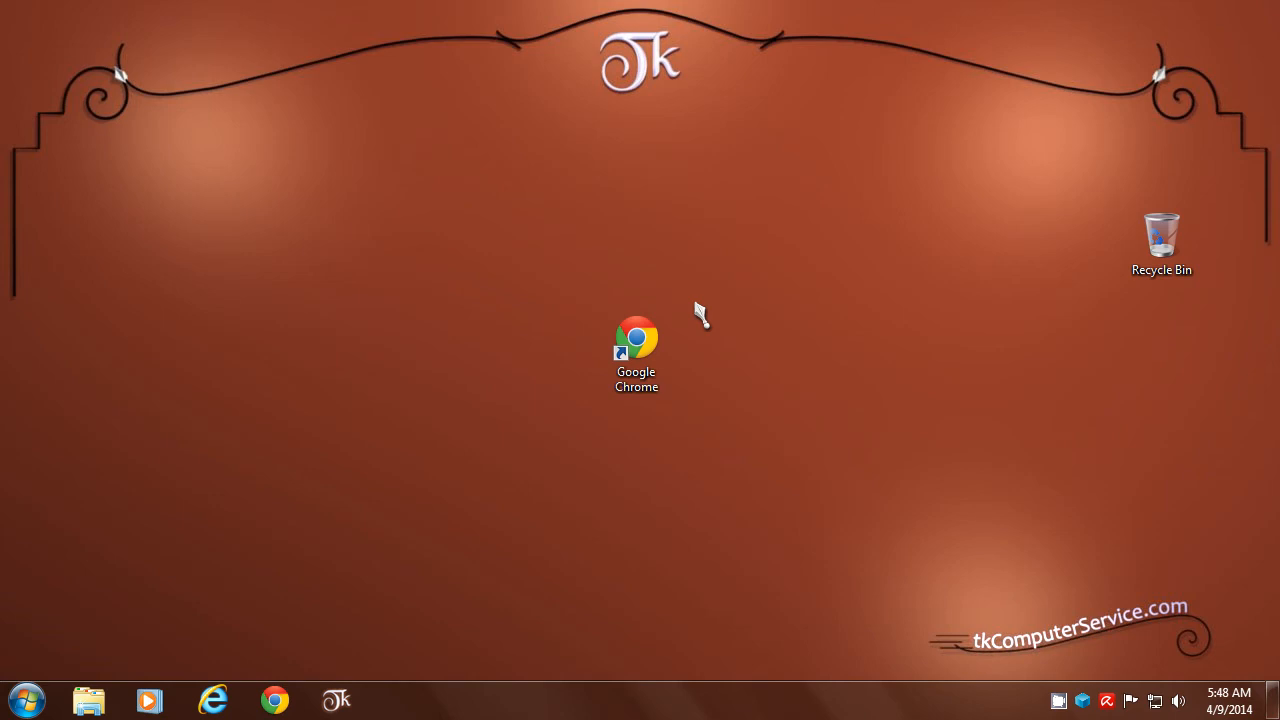
left_click(636, 350)
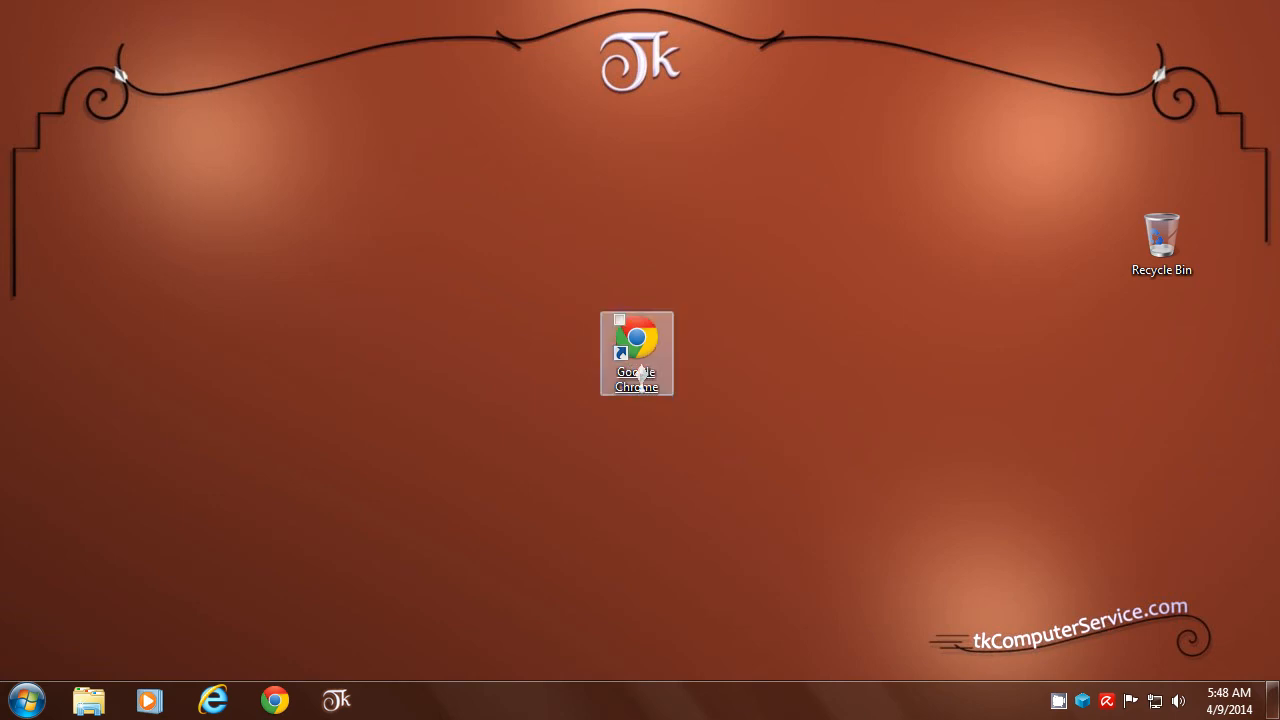
left_click(636, 353)
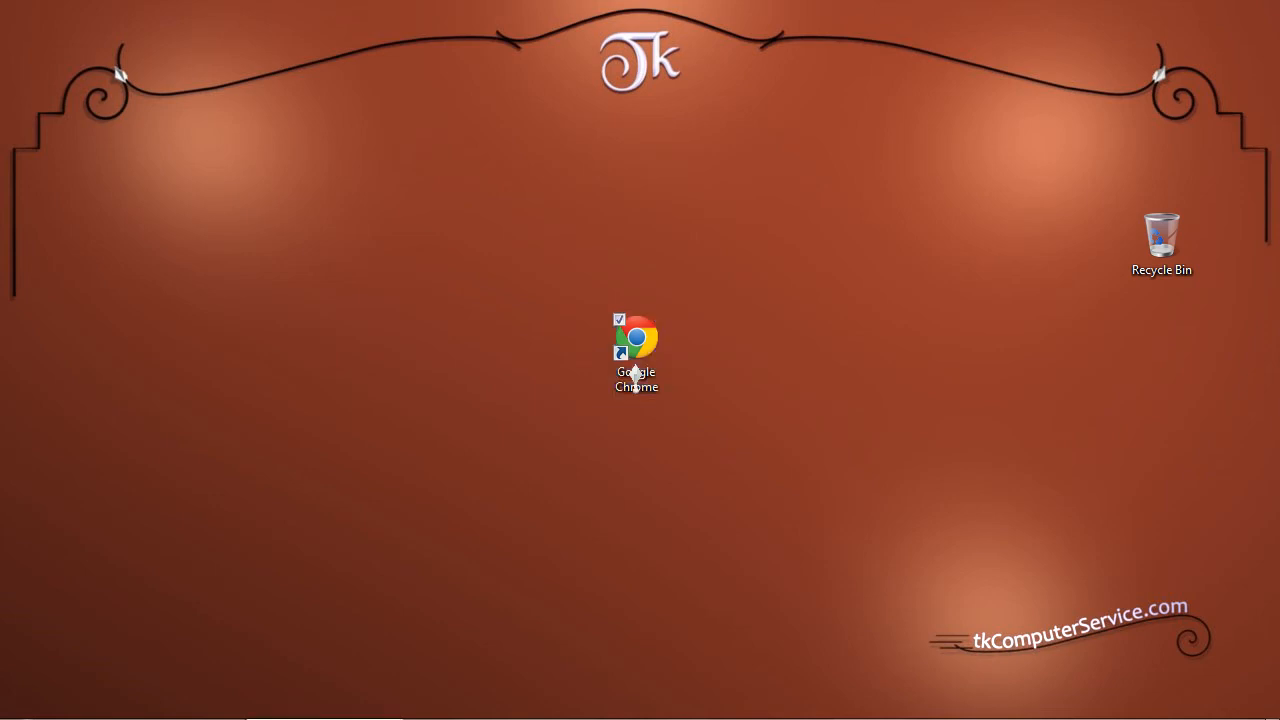
double_click(635, 338)
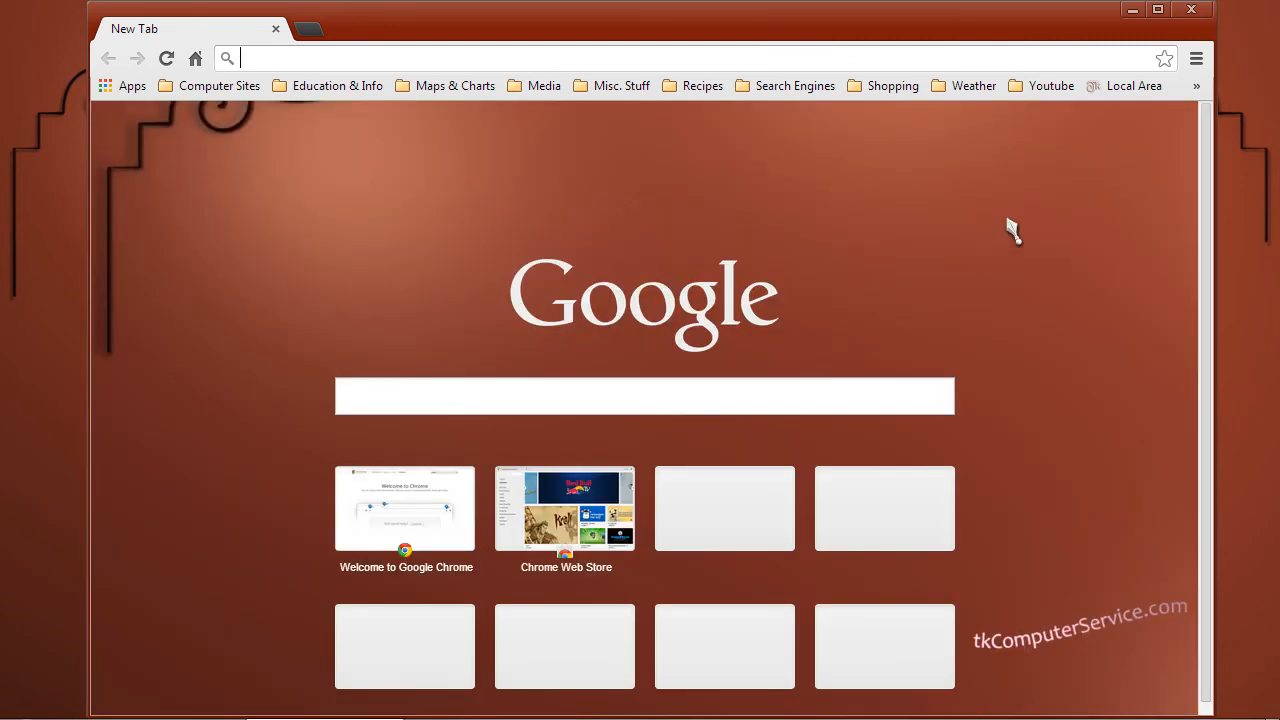
mouse_move(1197, 62)
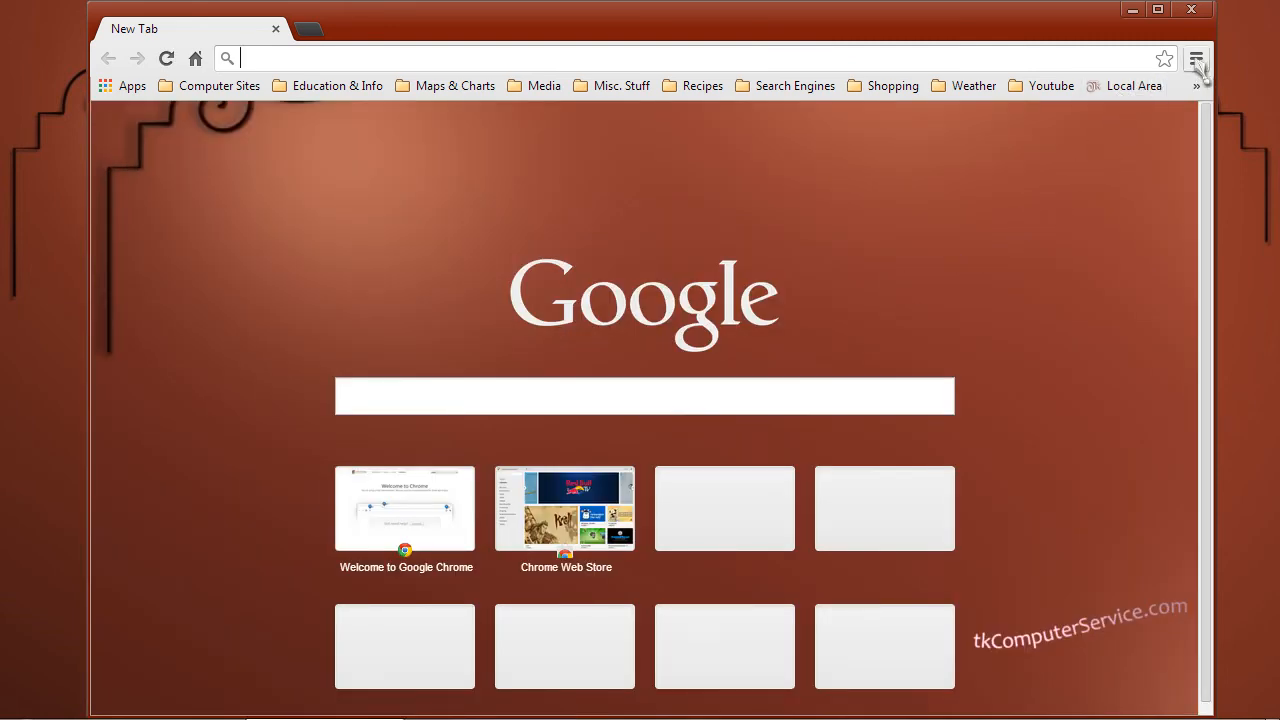
mouse_move(1201, 58)
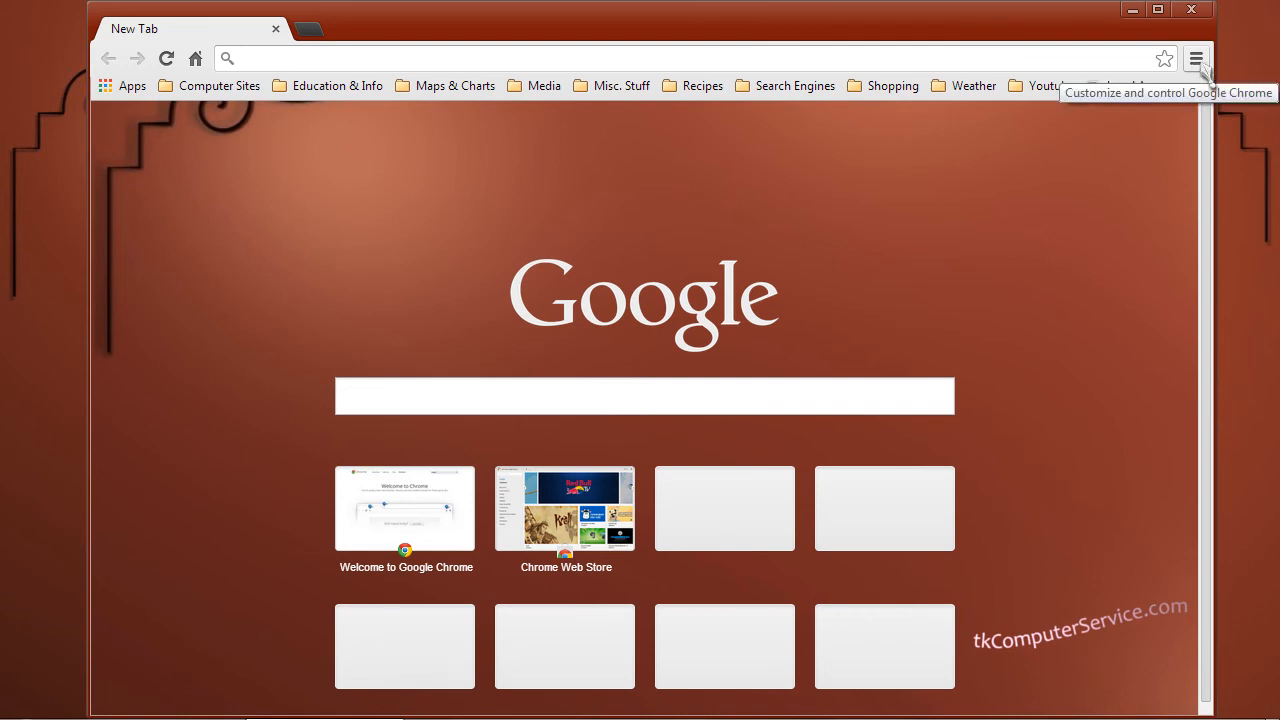
Open Chrome's Settings page from the Customize and control menu.
left_click(1200, 57)
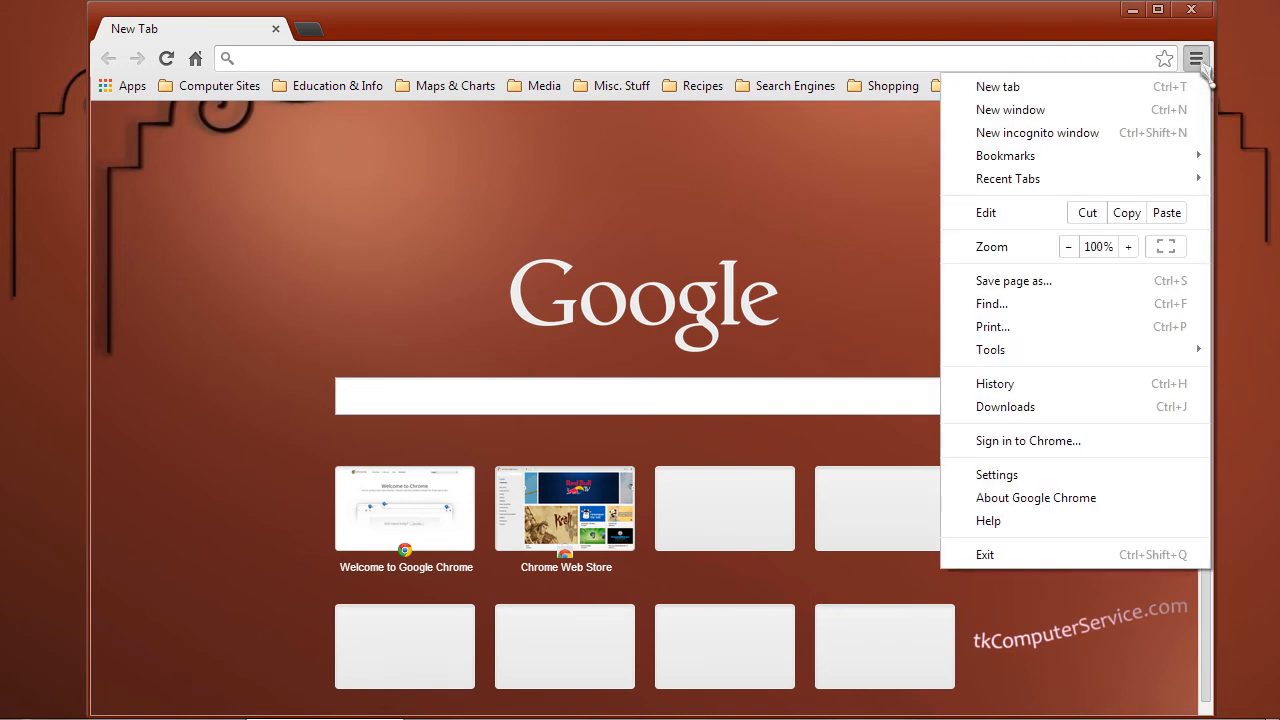
mouse_move(991, 303)
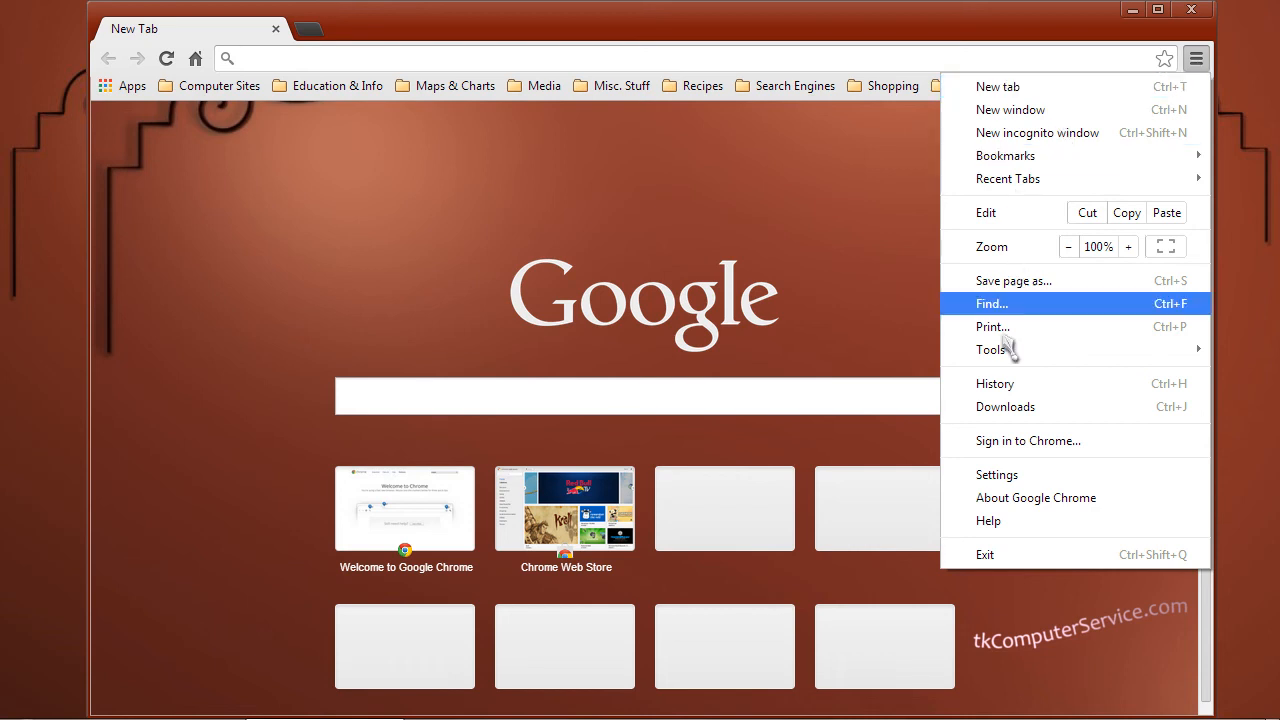
mouse_move(1017, 475)
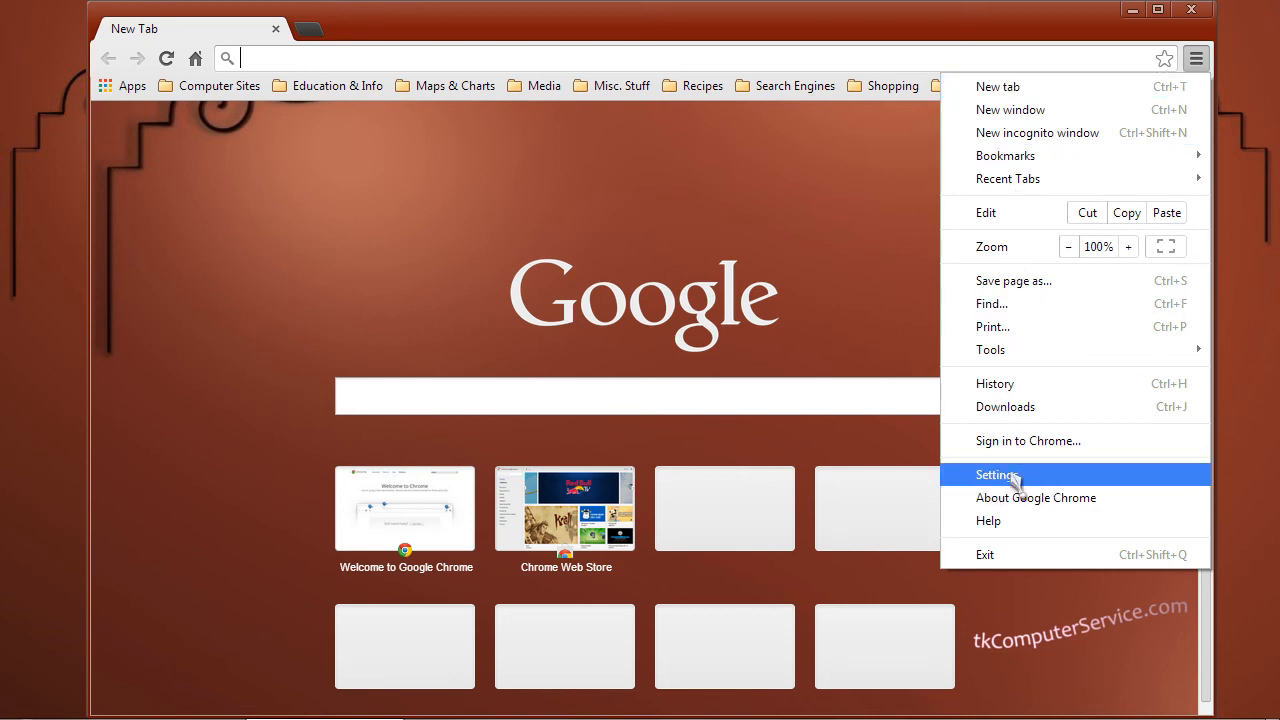
left_click(996, 474)
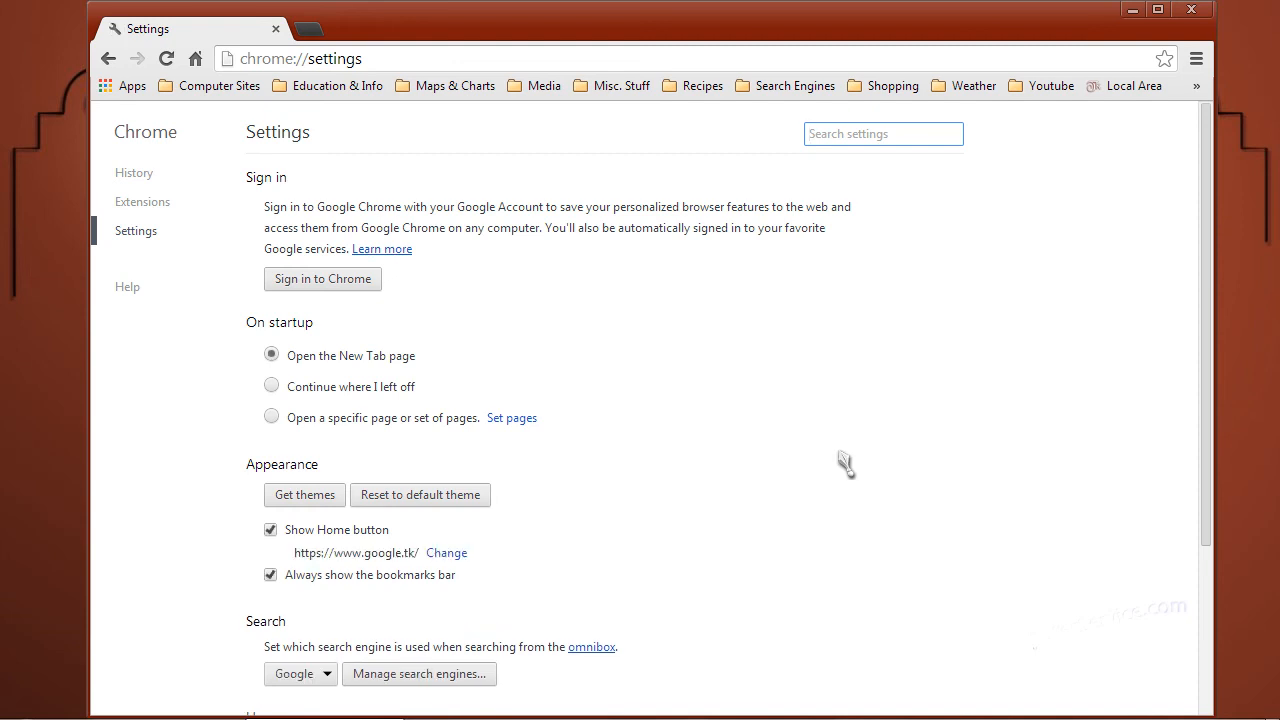
Scroll Chrome settings to Privacy to check 'Enable phishing and malware protection'.
scroll("down", 3)
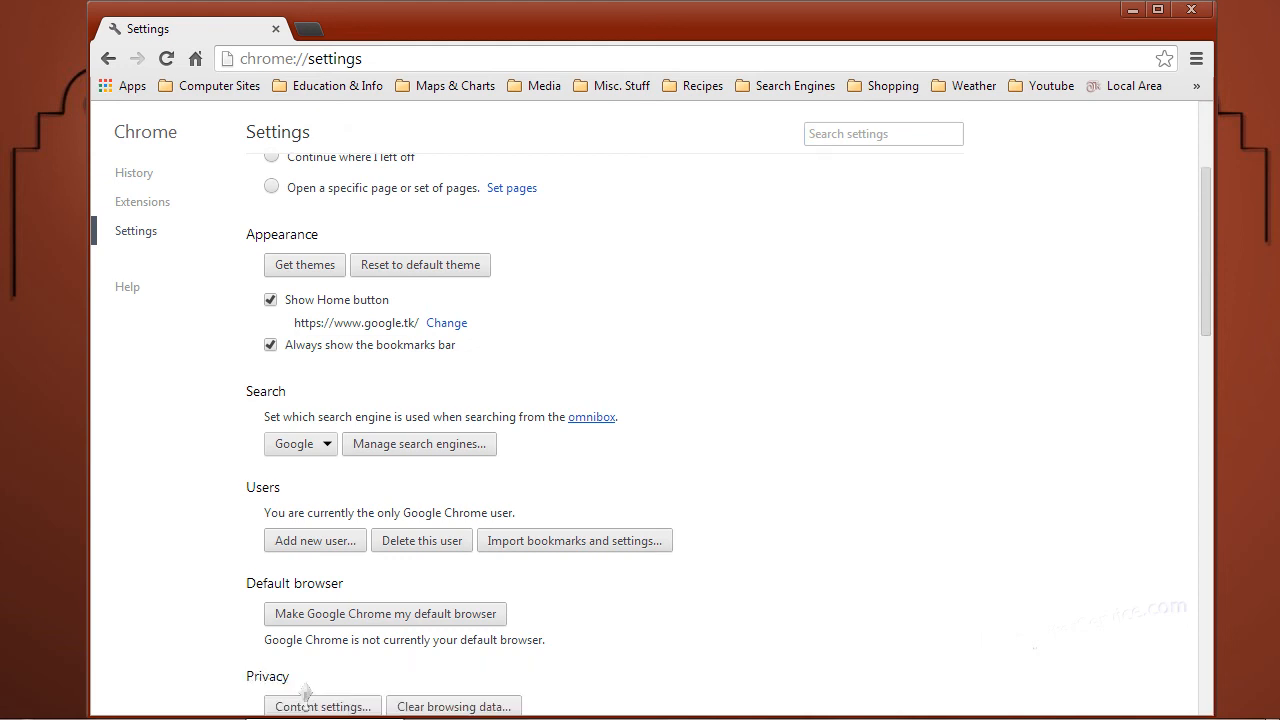
scroll("down", 3)
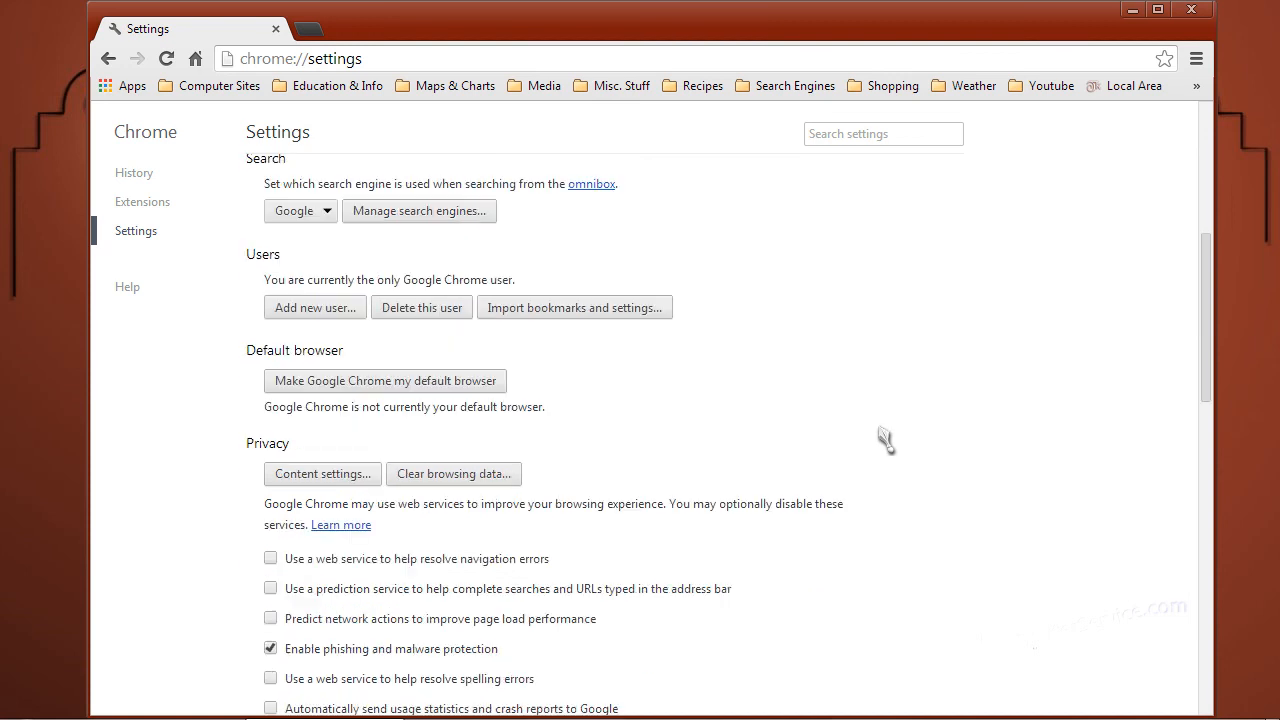
scroll("down", 3)
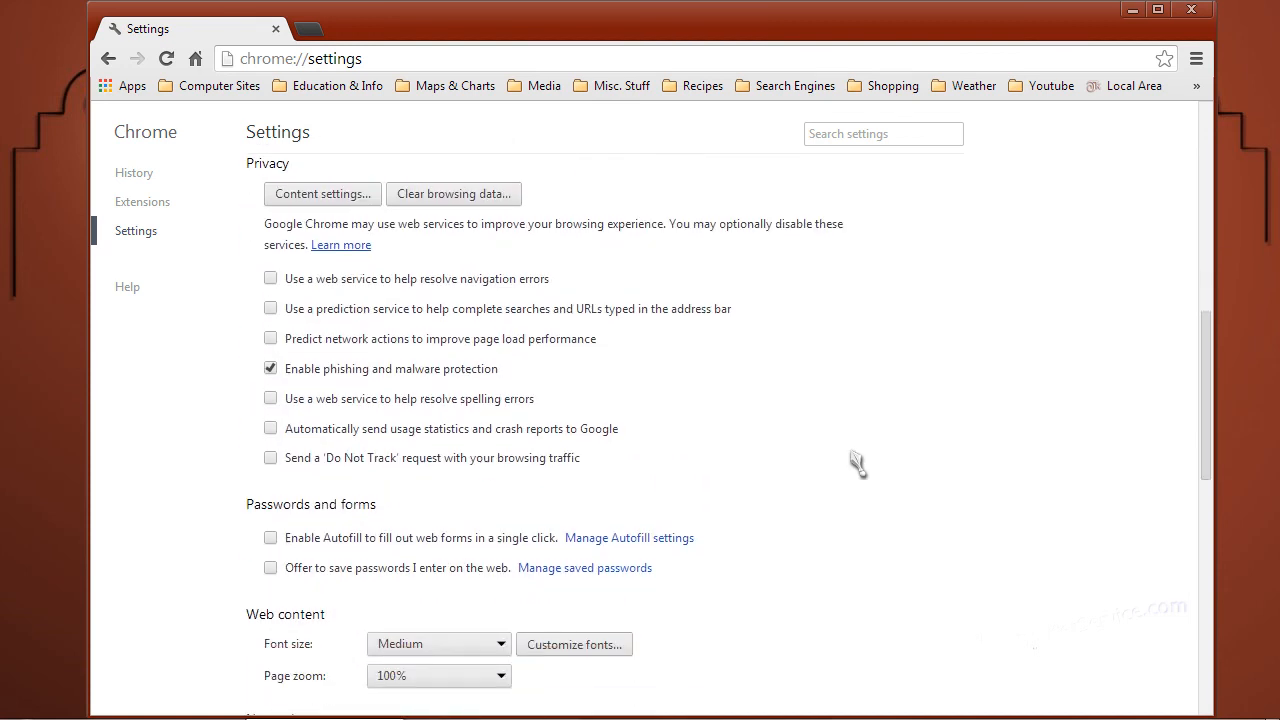
mouse_move(388, 401)
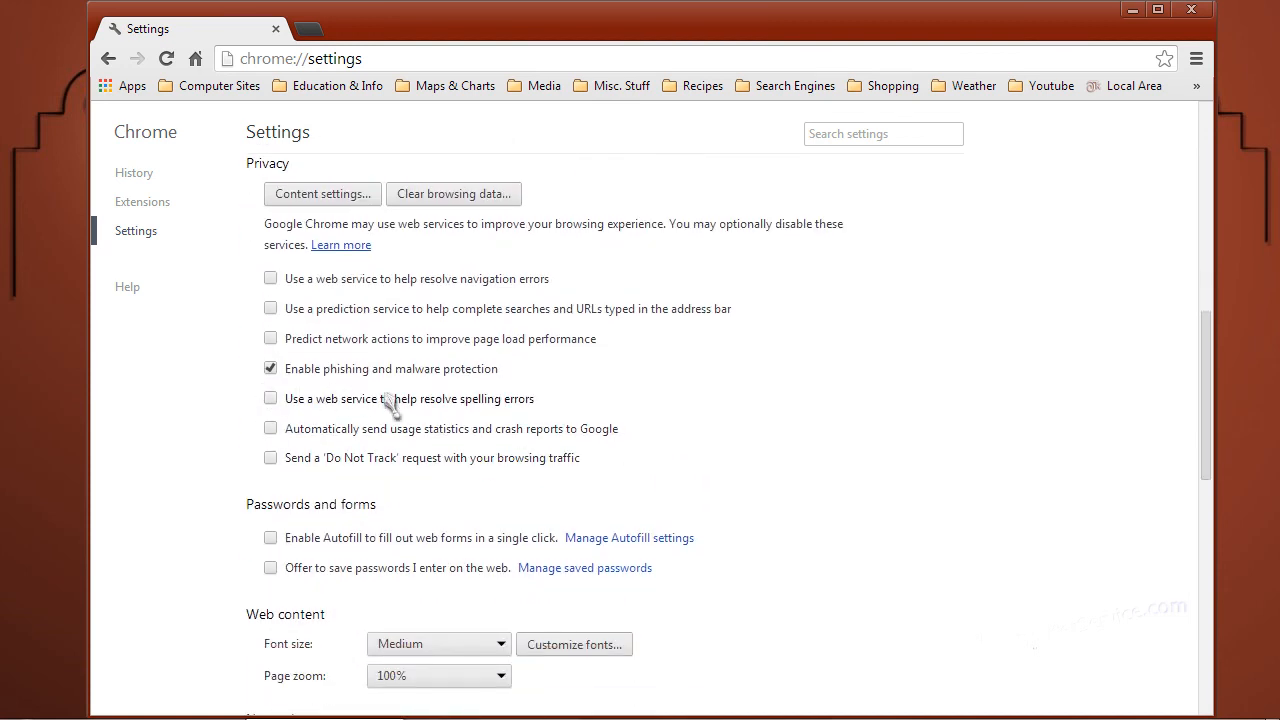
mouse_move(665, 435)
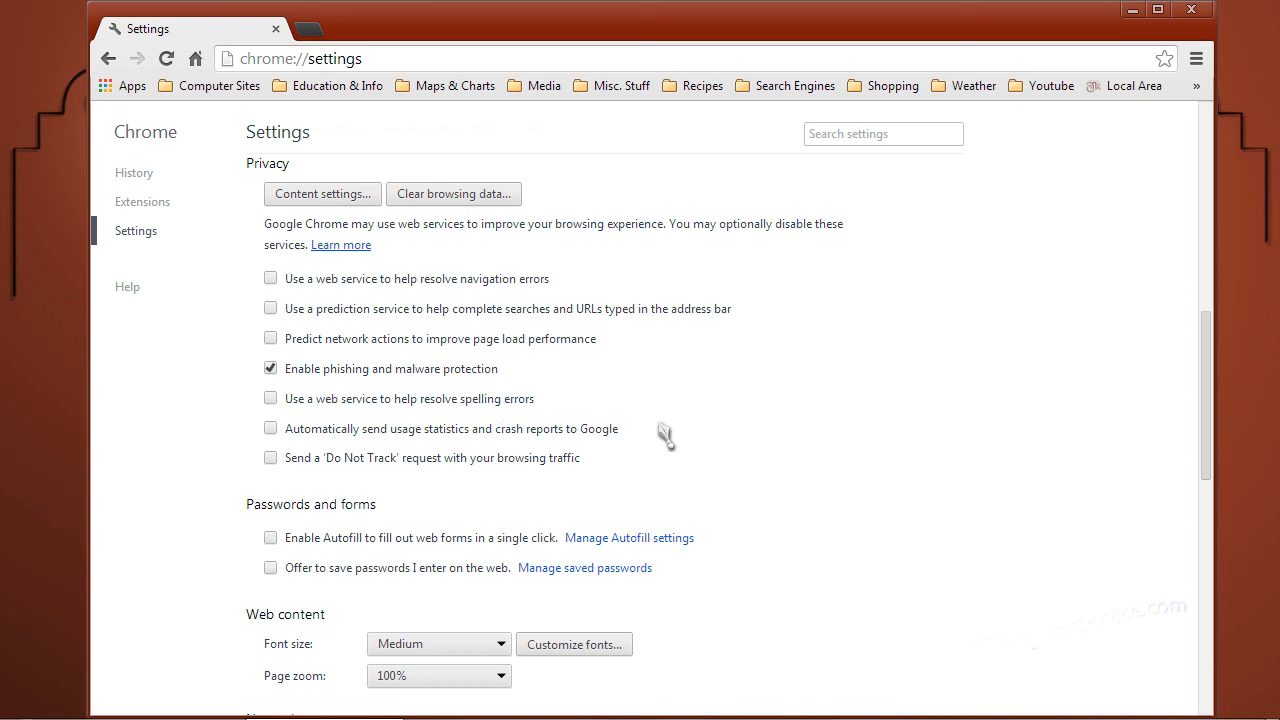
scroll("down", 3)
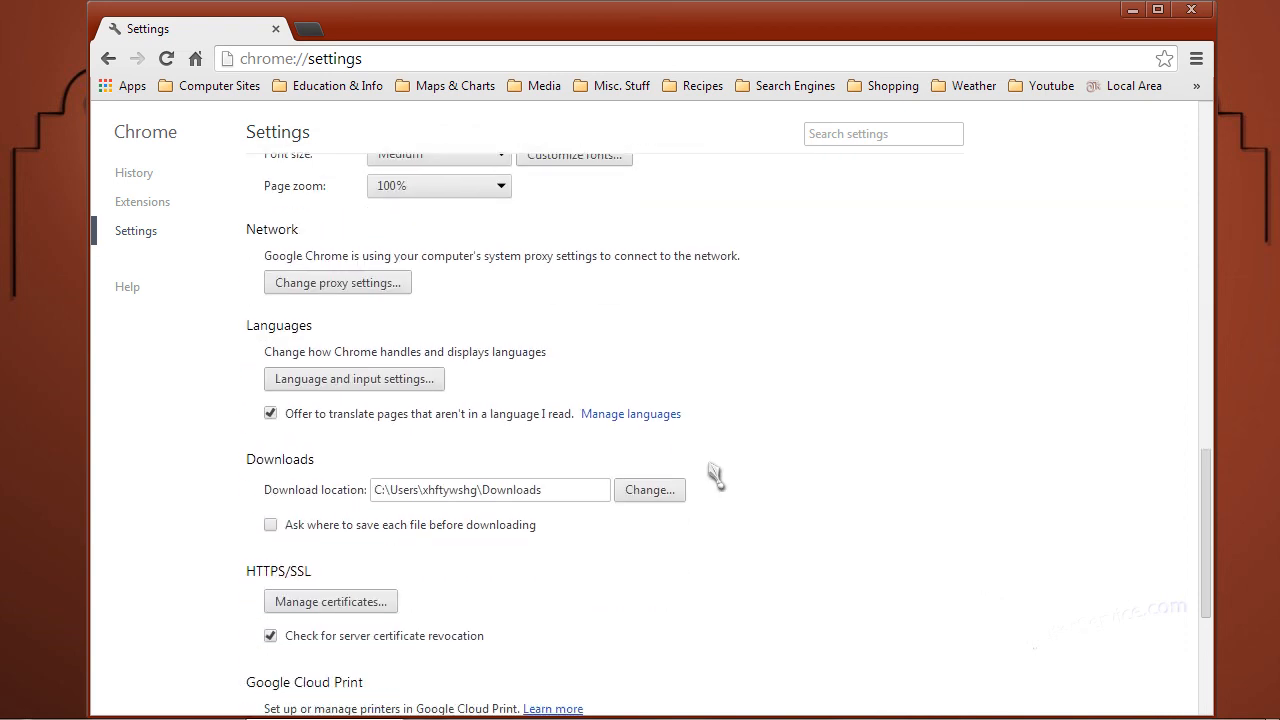
Verify 'Check for server certificate revocation' under HTTPS/SSL is ticked, then close Chrome.
scroll("down", 3)
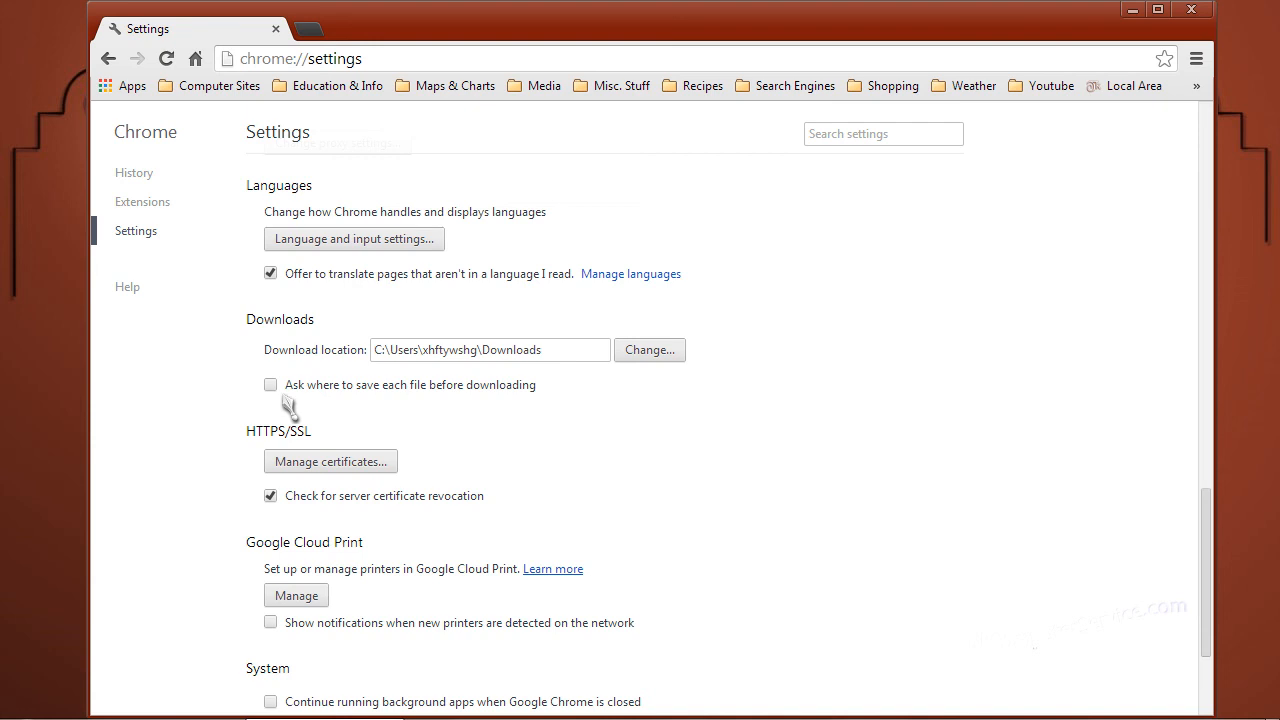
mouse_move(497, 507)
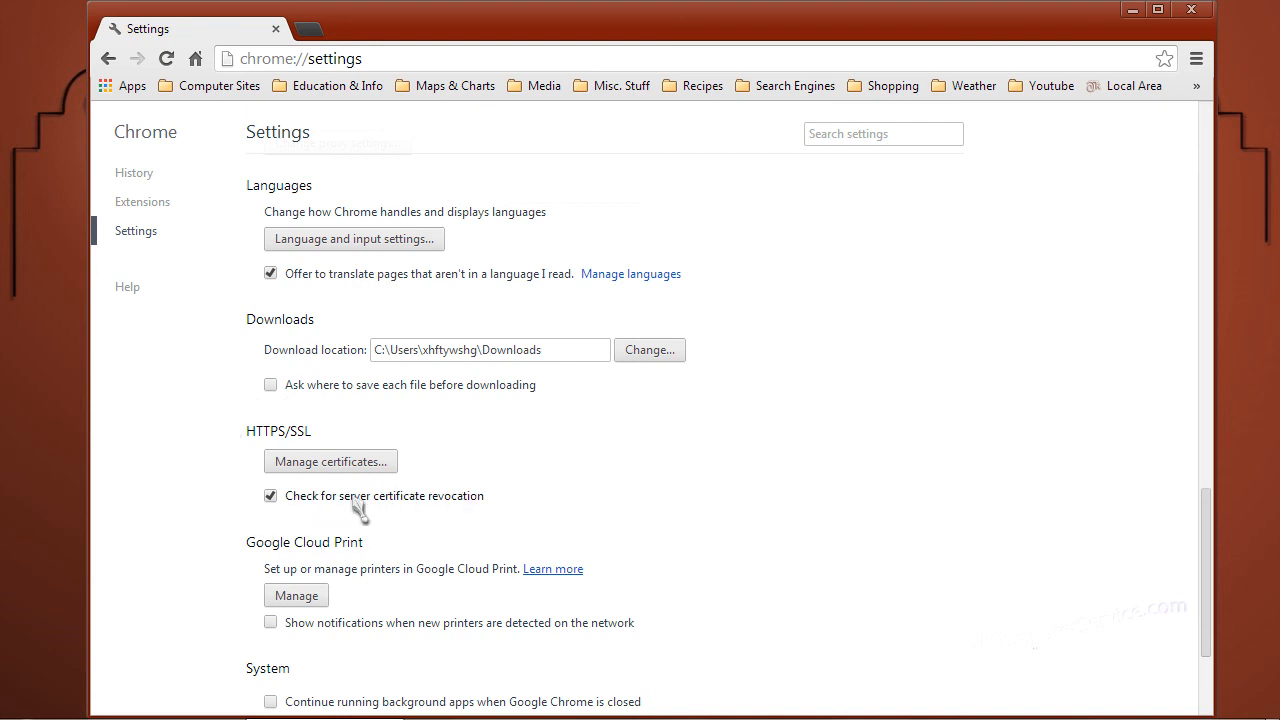
mouse_move(425, 520)
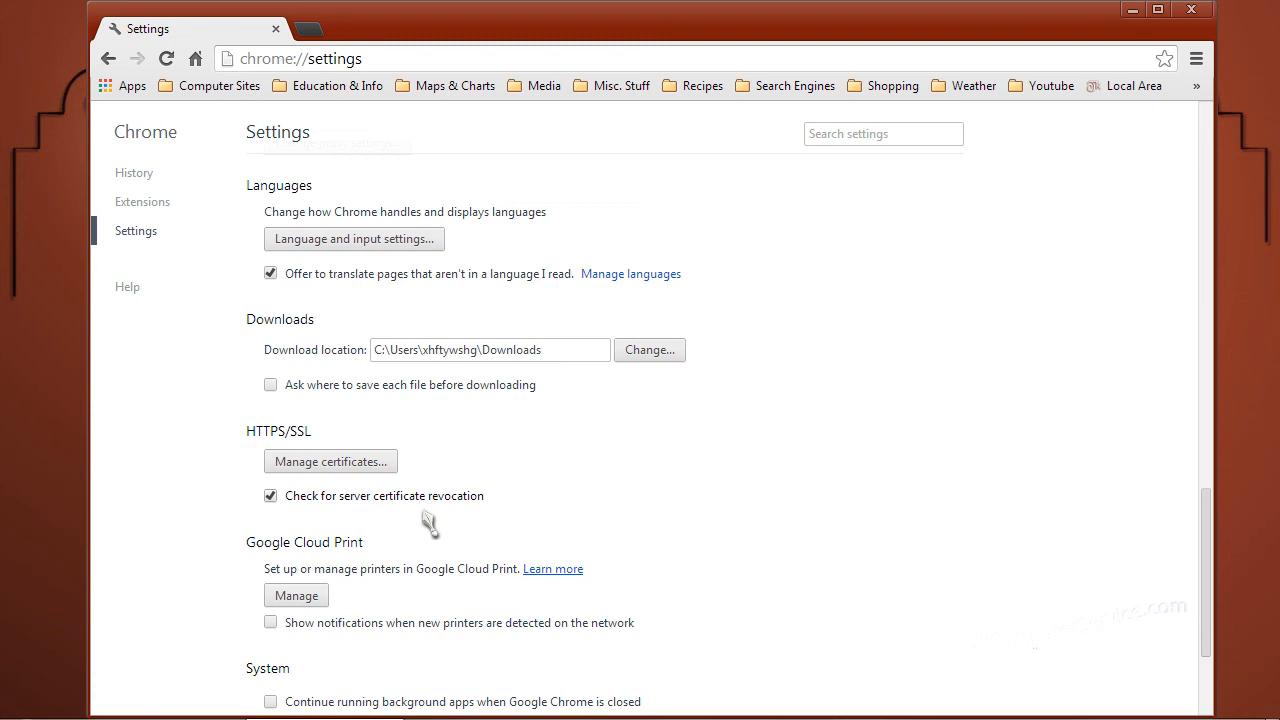
mouse_move(440, 530)
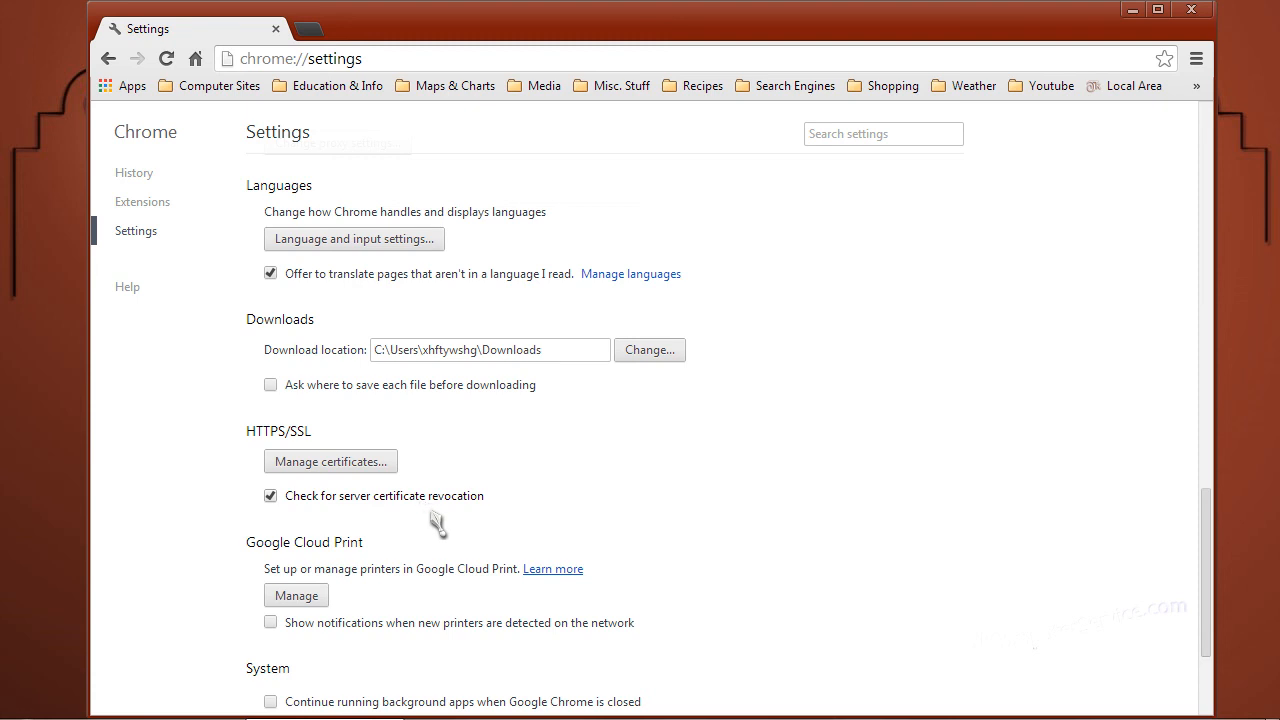
mouse_move(1205, 555)
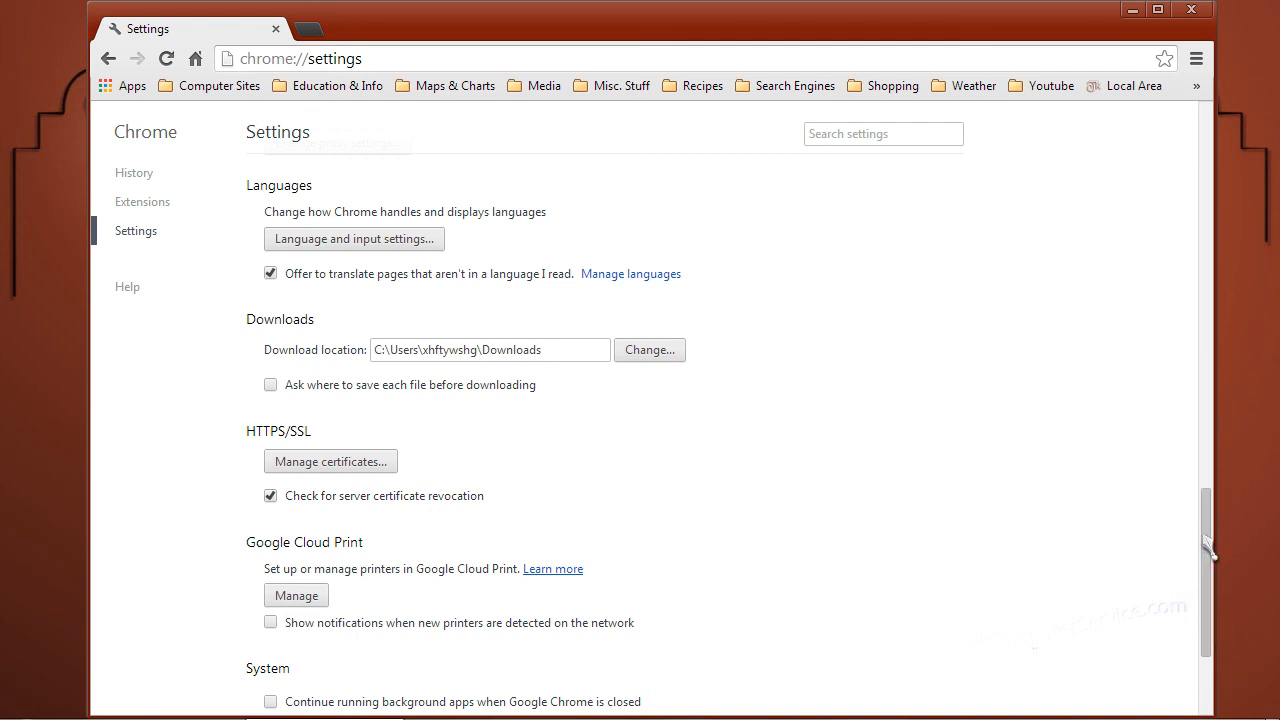
scroll("down", 3)
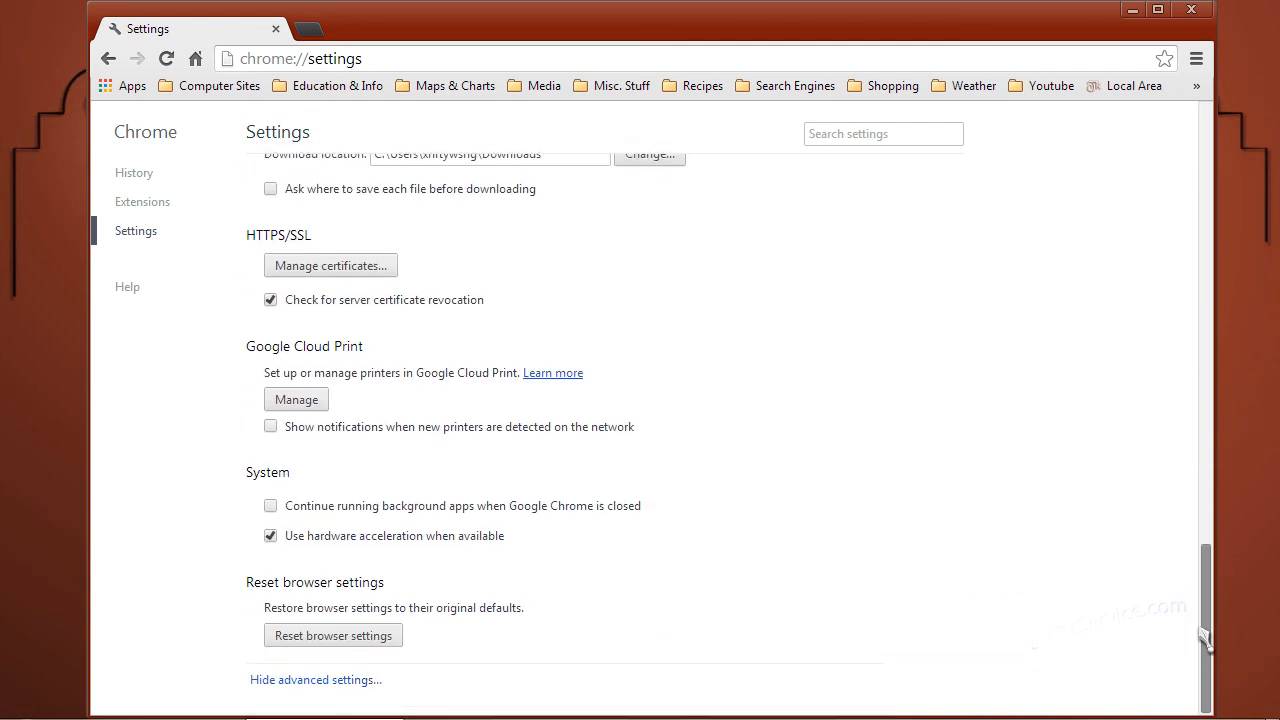
scroll("up", 3)
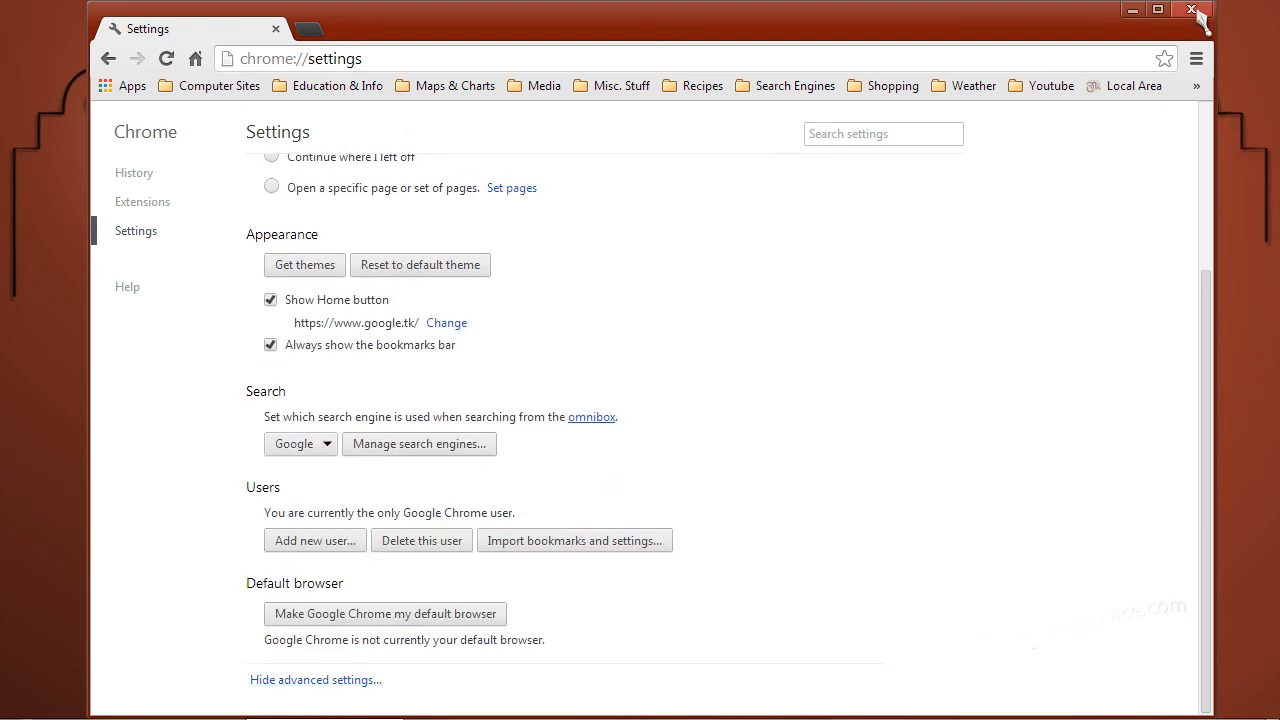
left_click(1191, 11)
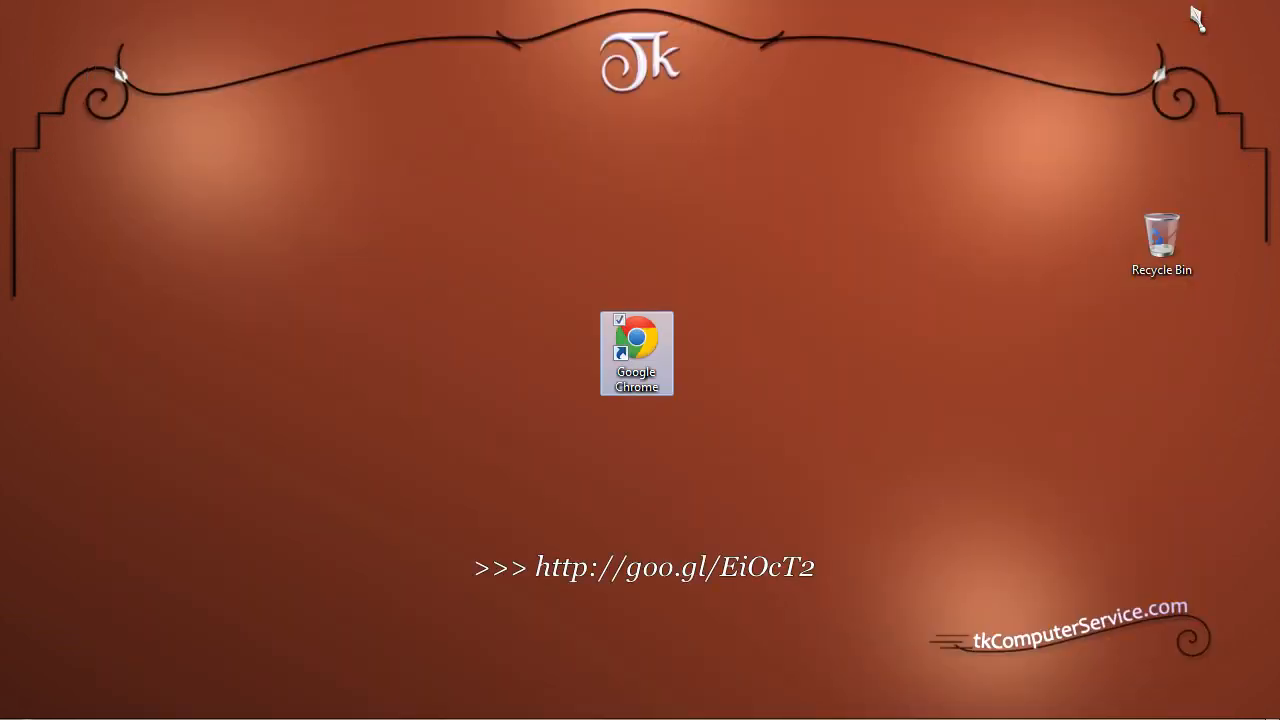
mouse_move(715, 296)
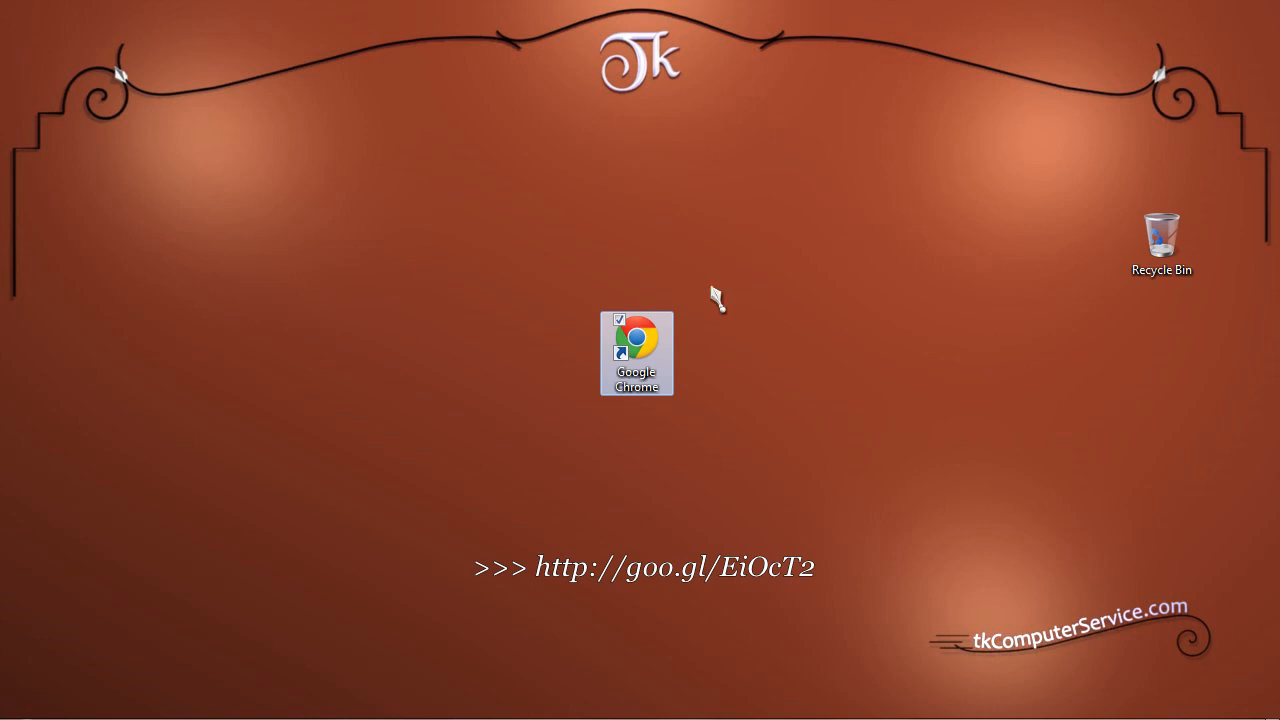